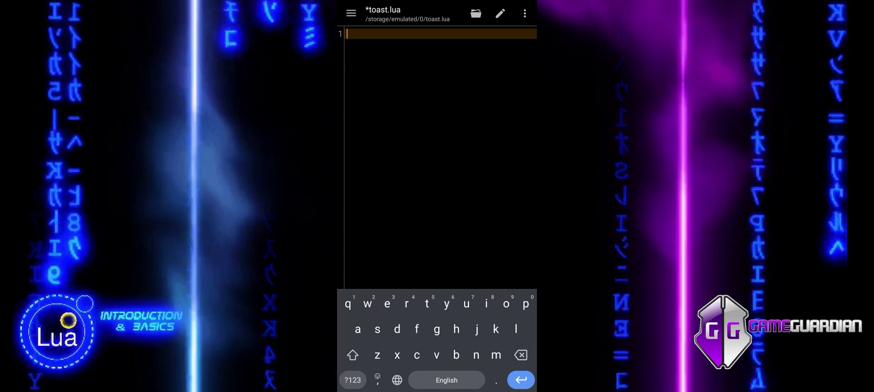
- Add the comment line -- gg.toast(text, fast) at the top of toast.lua
{"action": "type", "text": "gg.to"}
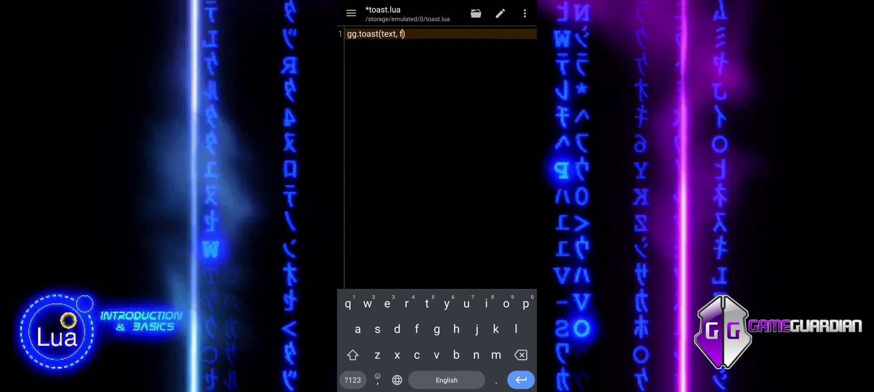
{"action": "type", "text": "ast"}
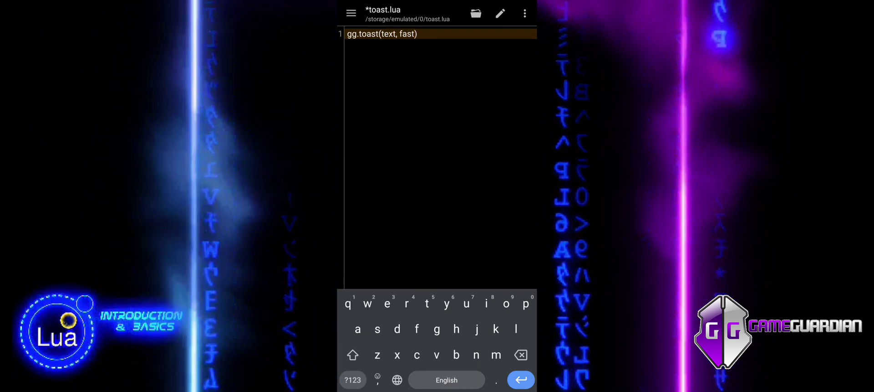
{"action": "left_click", "coordinate": [353, 379]}
{"action": "type", "text": "-- "}
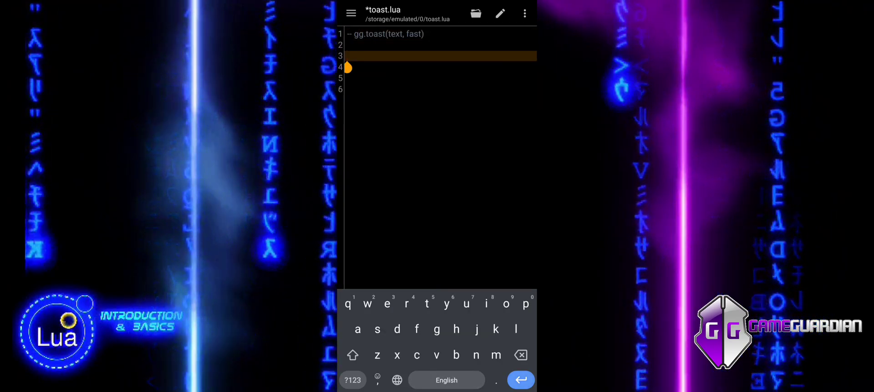
- Add a gg.setVisible(false) line below the comment
{"action": "type", "text": "gg.set"}
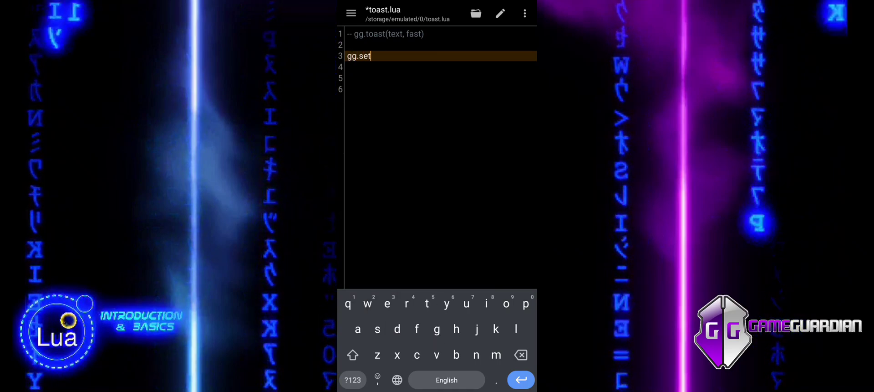
{"action": "type", "text": "Visible"}
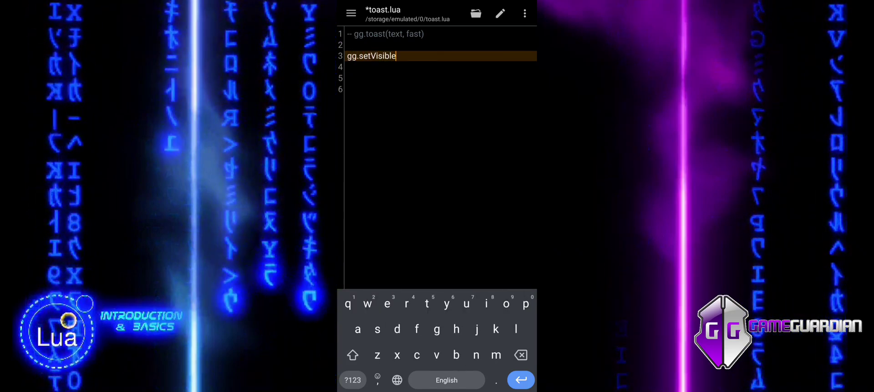
{"action": "type", "text": "(f"}
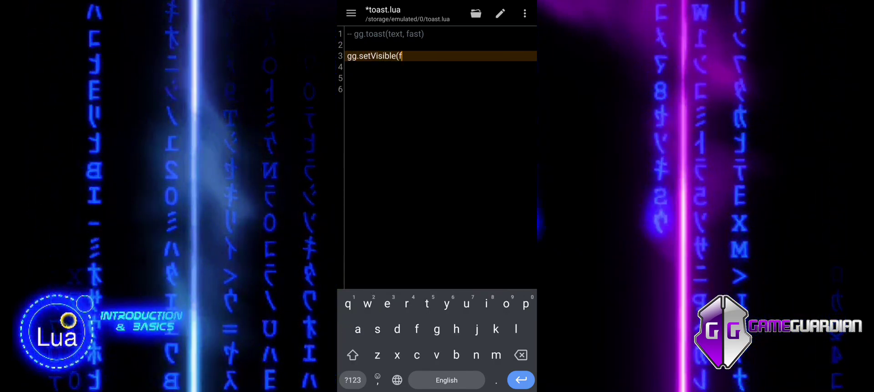
{"action": "type", "text": "alse)"}
{"action": "left_click", "coordinate": [440, 67]}
{"action": "type", "text": "gg."}
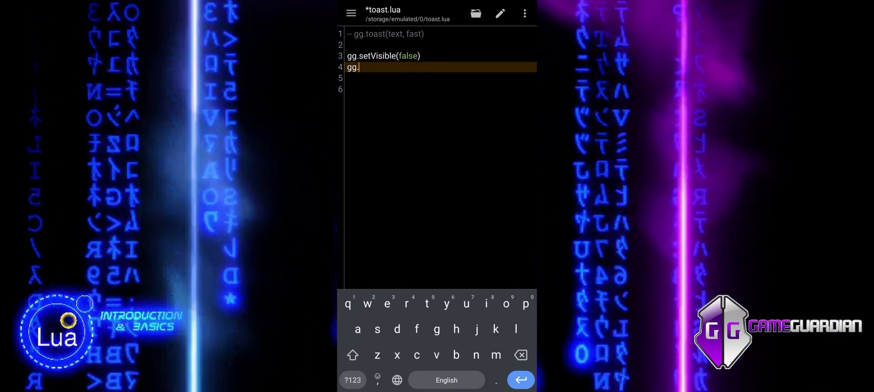
- Add gg.toast("Script Started!") on the next line, removing the extra true argument
{"action": "type", "text": "toast"}
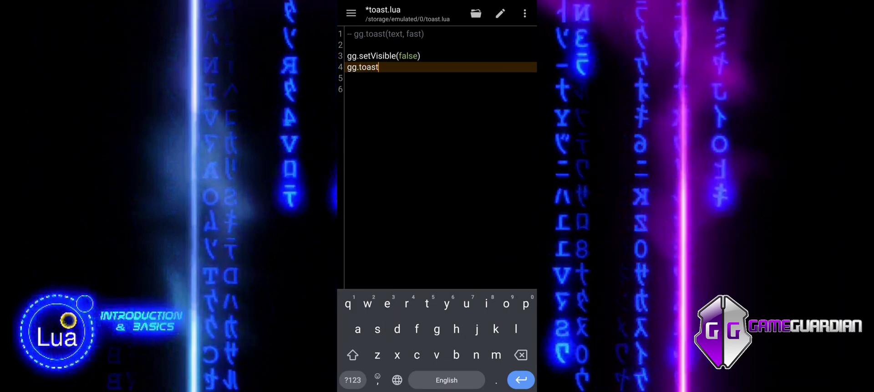
{"action": "type", "text": "(\"Scrip"}
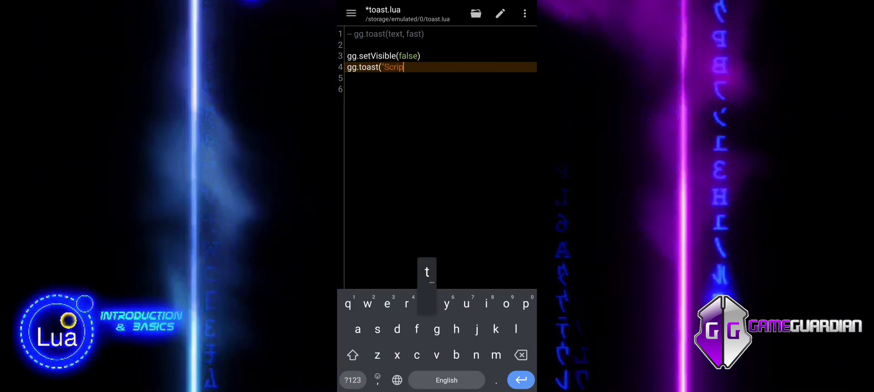
{"action": "type", "text": "t Started!\","}
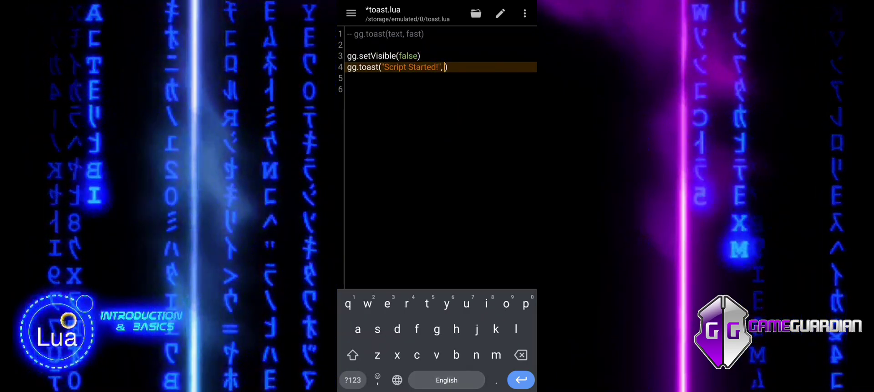
{"action": "type", "text": "true"}
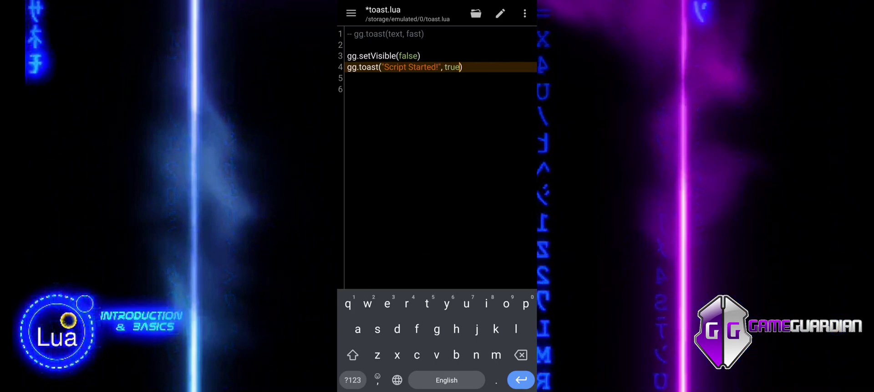
{"action": "key", "text": "Backspace"}
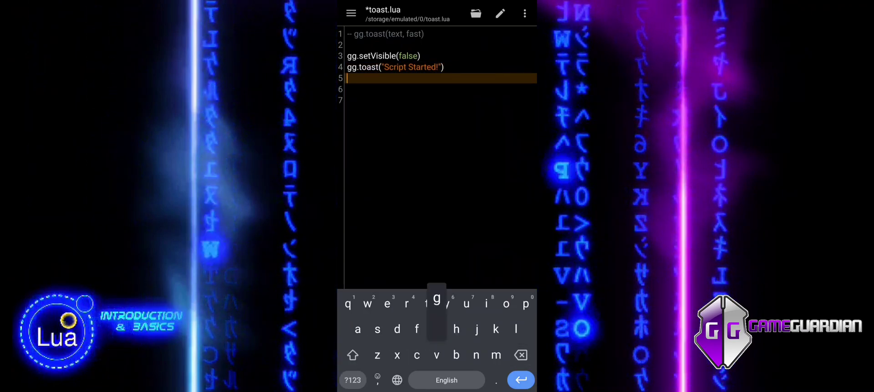
- Add a gg.sleep(2000) line
{"action": "type", "text": "gg.sleep"}
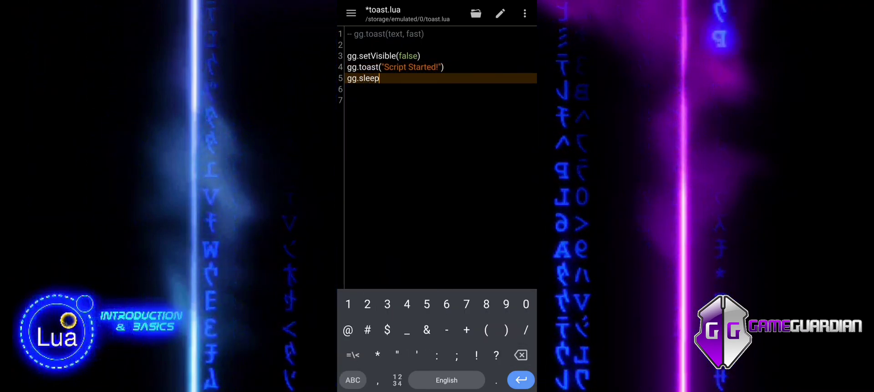
{"action": "type", "text": "(2000"}
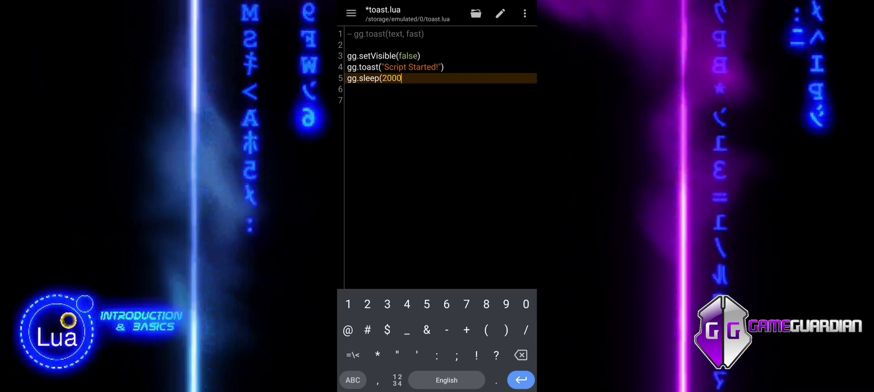
{"action": "key", "text": "Enter"}
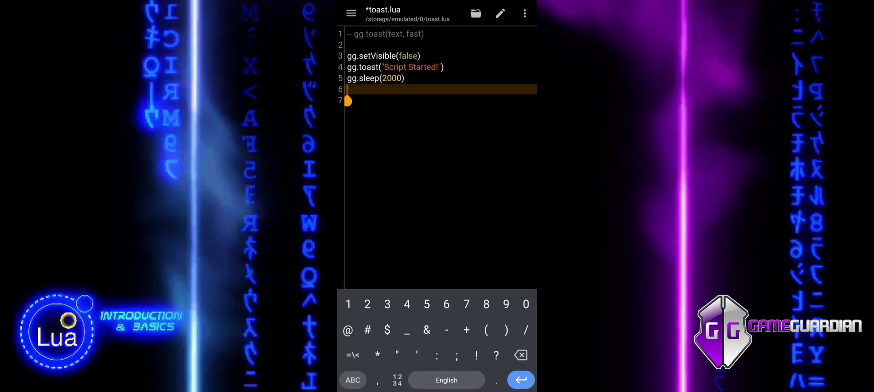
- Add gg.searchNumber("100;2", gg.TYPE_DWORD, false, gg.SIGN_EQUAL) and begin an empty gg.alert("")
{"action": "type", "text": "gg.search"}
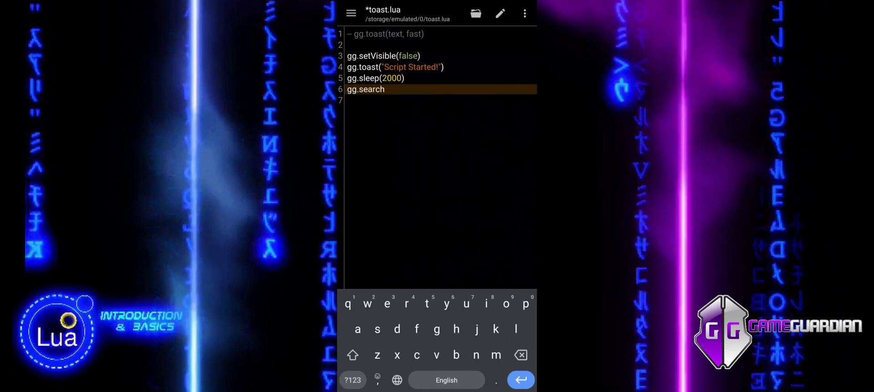
{"action": "type", "text": "Number("}
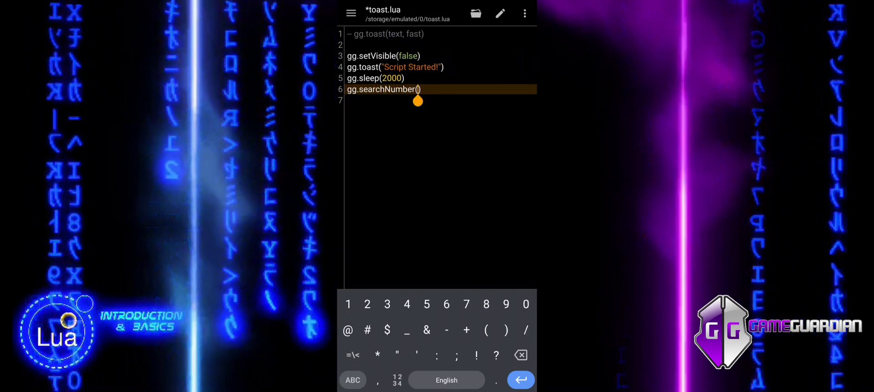
{"action": "type", "text": "100;2\", gg.TYPE_DWORD, false,"}
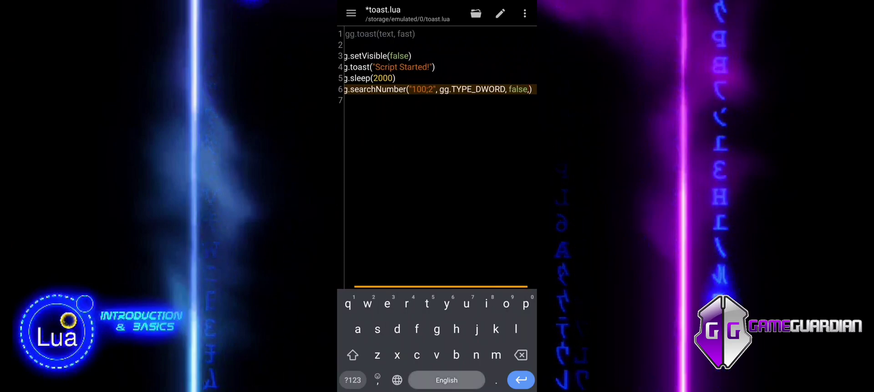
{"action": "type", "text": "gg.SIGN_"}
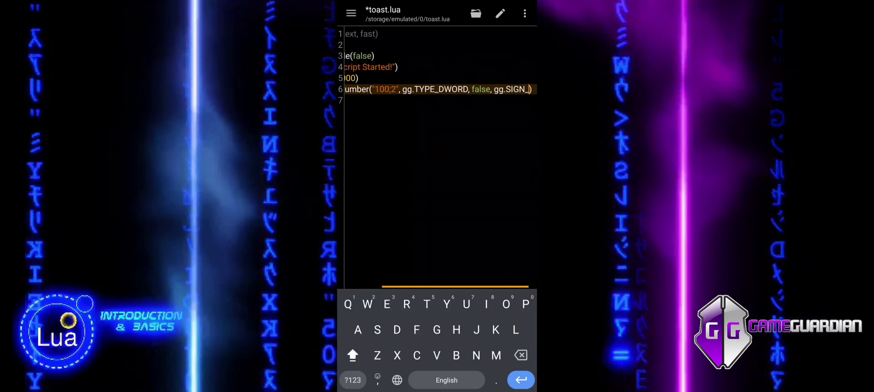
{"action": "type", "text": "EQUAL"}
{"action": "left_click", "coordinate": [437, 101]}
{"action": "type", "text": "gg.alert(\""}
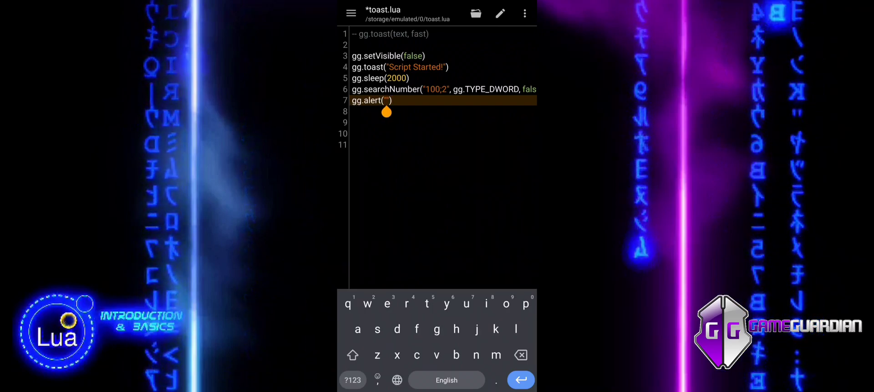
- Fill the alert with "Activate the game auto-battle!" and start a new line
{"action": "type", "text": "Activate"}
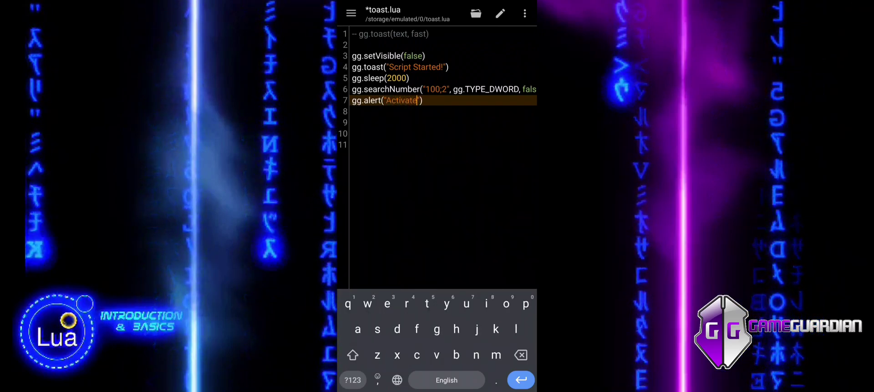
{"action": "type", "text": "the"}
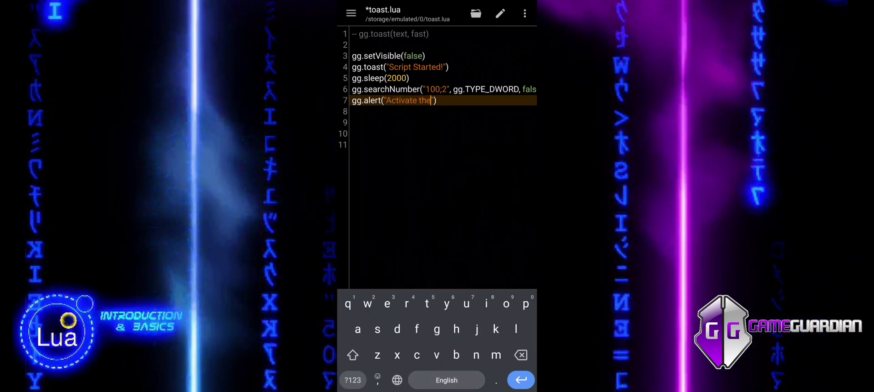
{"action": "type", "text": "game auto-battle"}
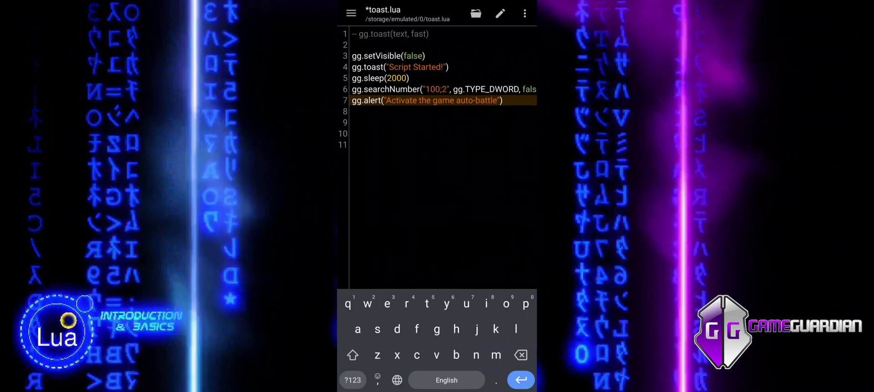
{"action": "left_click", "coordinate": [351, 380]}
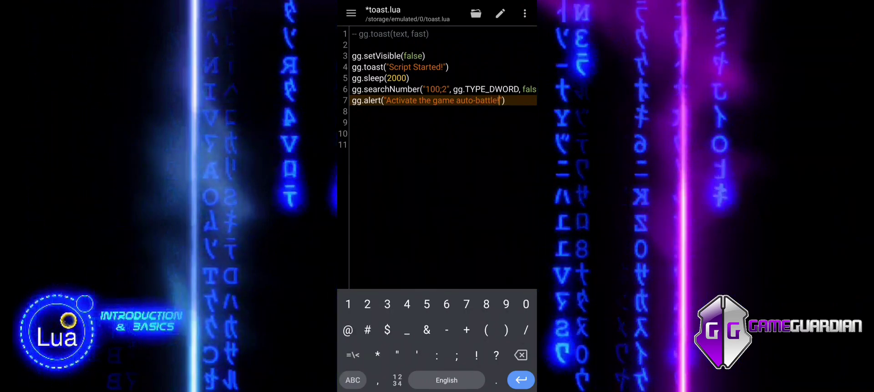
{"action": "key", "text": "enter"}
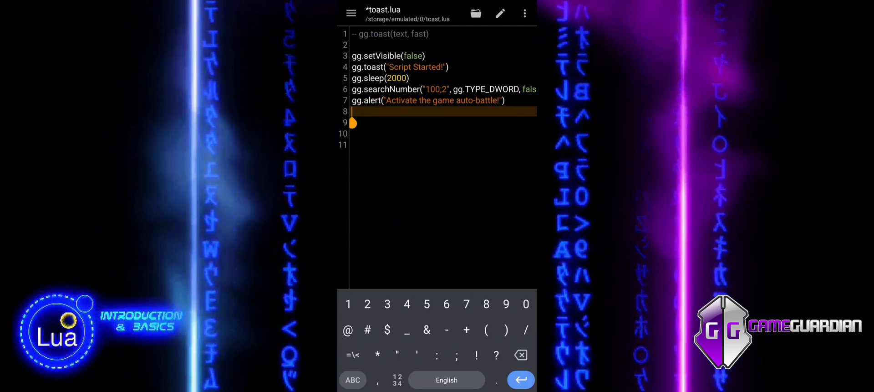
- Add a gg.sleep(5000) line after the alert
{"action": "left_click", "coordinate": [352, 380]}
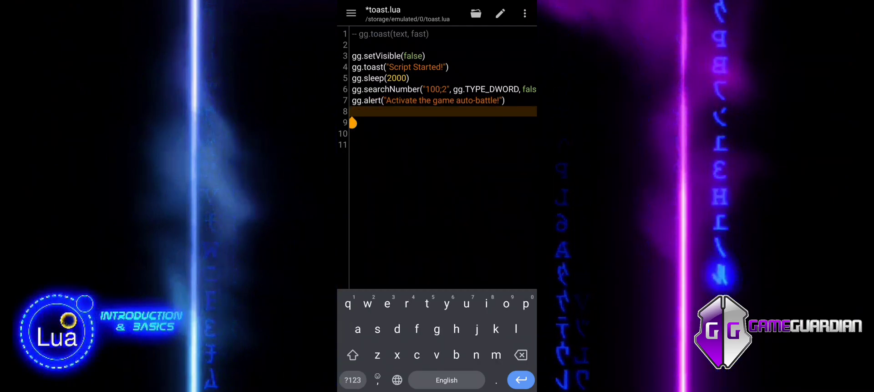
{"action": "type", "text": "gg.sleep"}
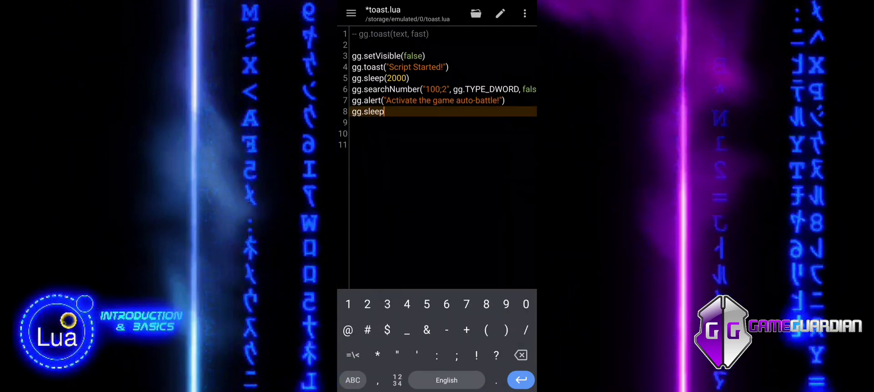
{"action": "type", "text": "(5000)"}
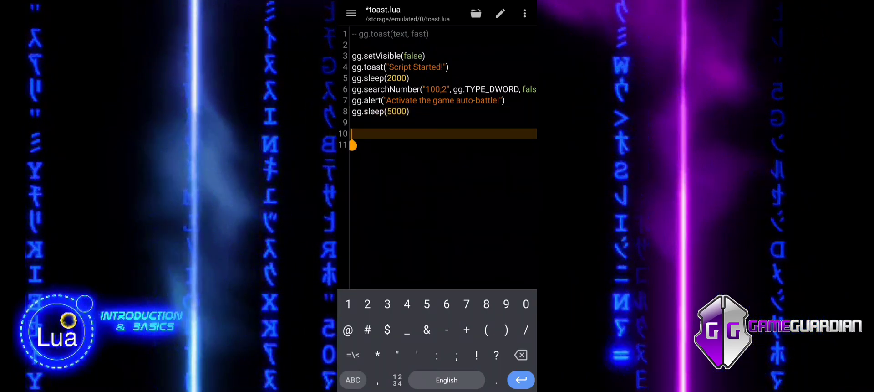
- Add local results = gg.getResults(10)
{"action": "type", "text": "local re"}
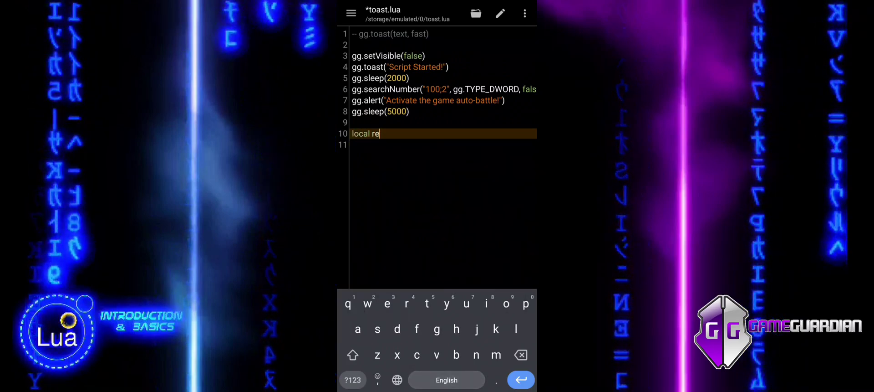
{"action": "type", "text": "sults ="}
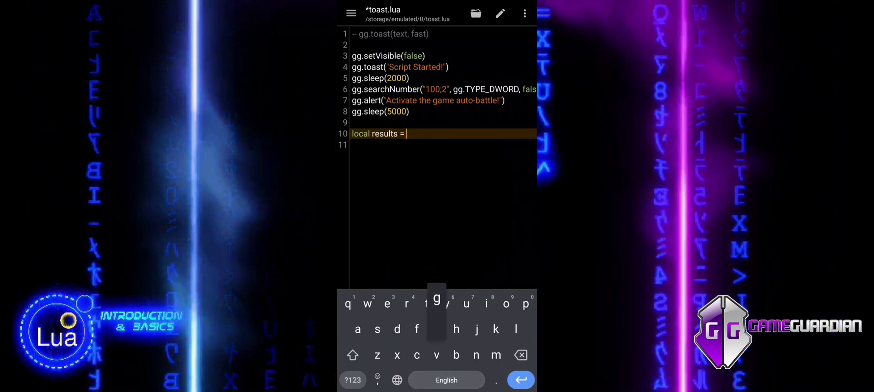
{"action": "type", "text": "gg.get"}
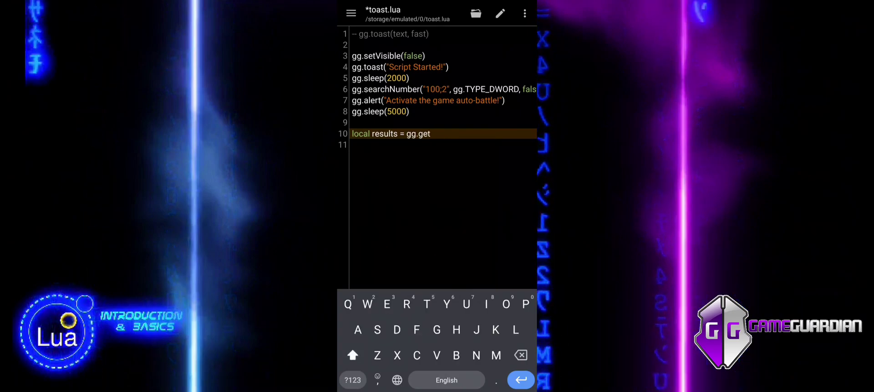
{"action": "type", "text": "Results"}
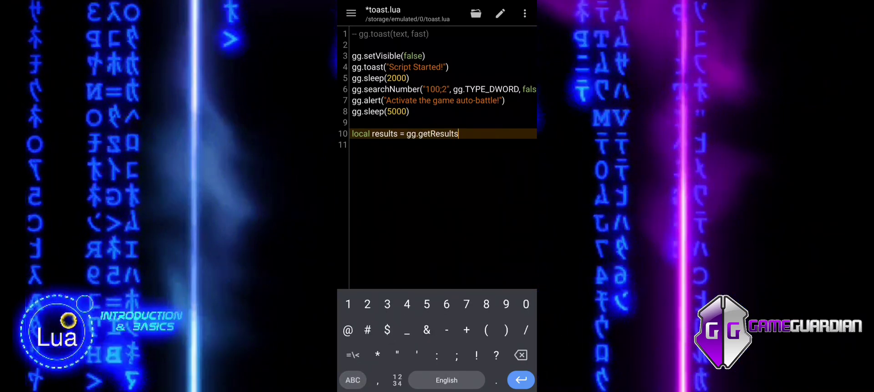
{"action": "type", "text": "(10)"}
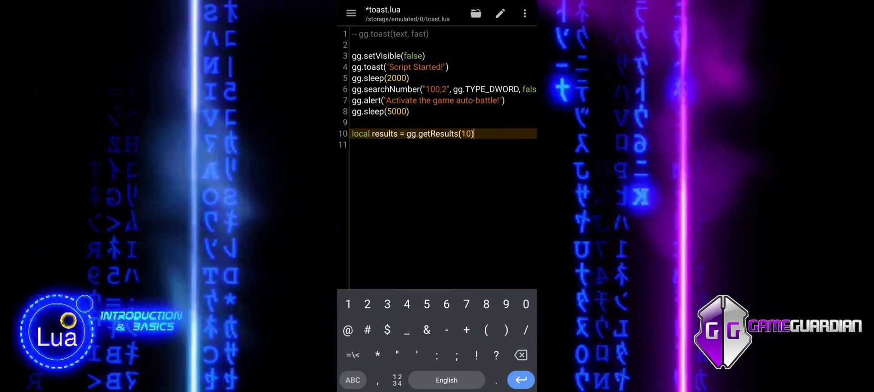
- Add if #results == 0 then gg.toast("No results found!"), return, end
{"action": "type", "text": "if"}
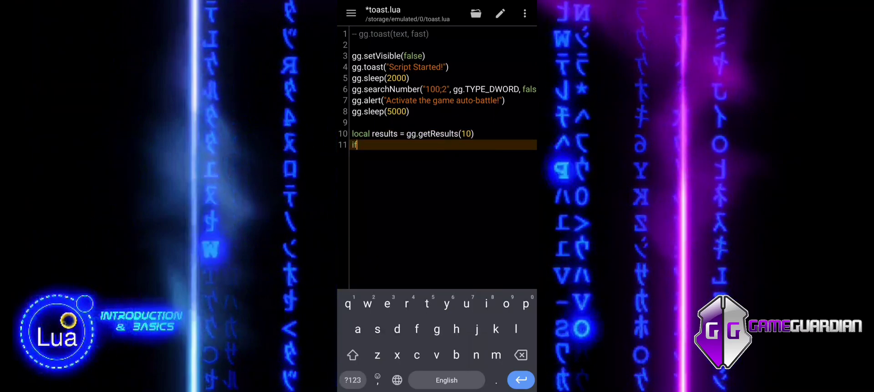
{"action": "type", "text": "#"}
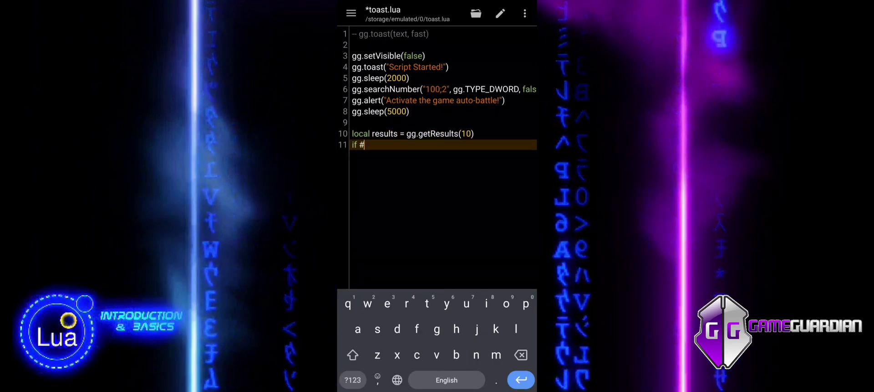
{"action": "type", "text": "results == 0 then"}
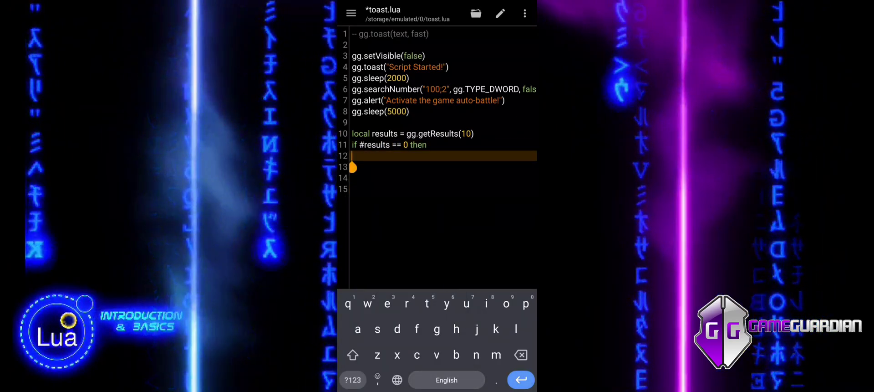
{"action": "type", "text": "gg.toast(\""}
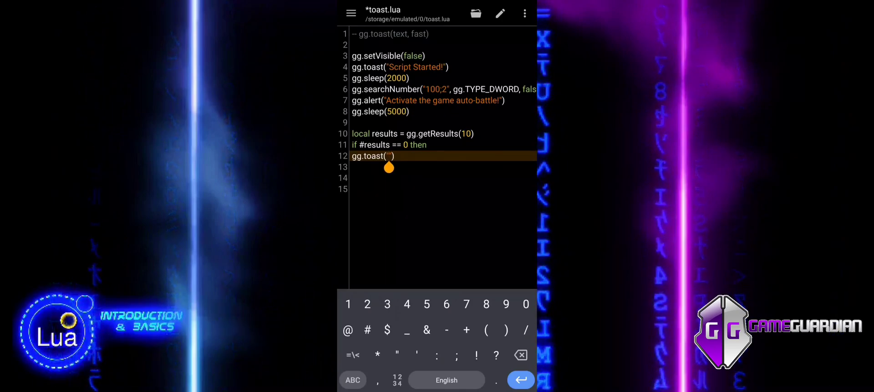
{"action": "type", "text": "N"}
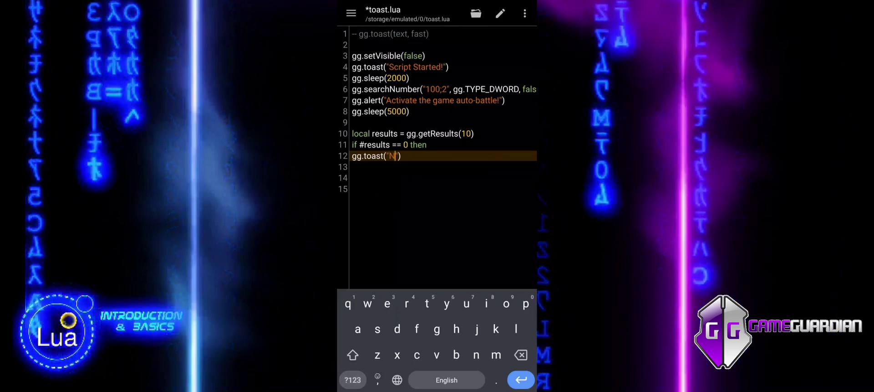
{"action": "type", "text": "o"}
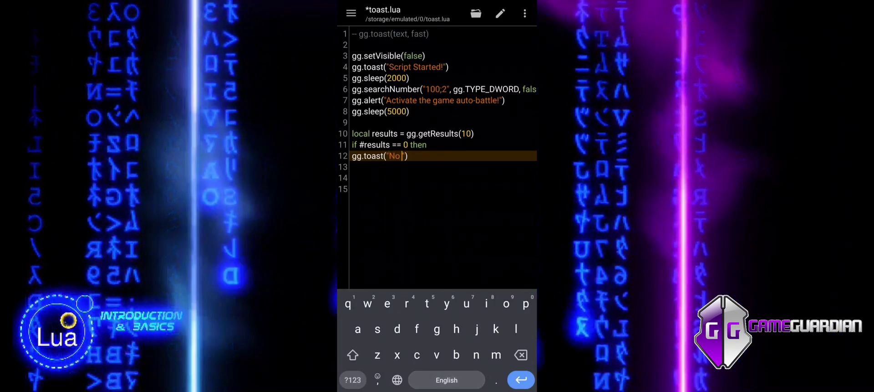
{"action": "type", "text": "results found!"}
{"action": "left_click", "coordinate": [443, 178]}
{"action": "type", "text": "en"}
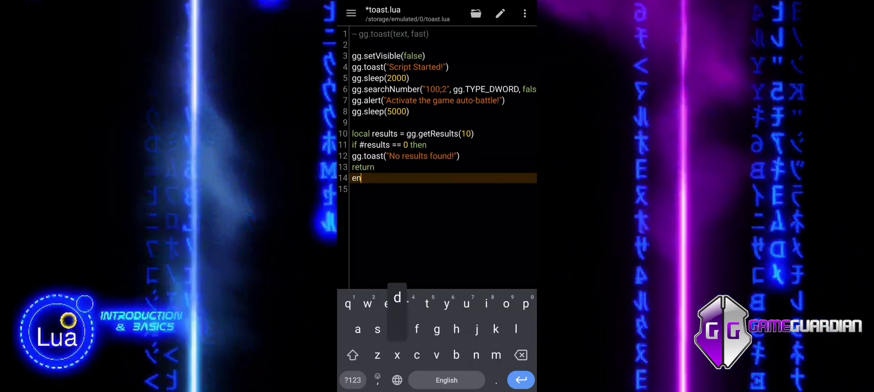
{"action": "type", "text": "d"}
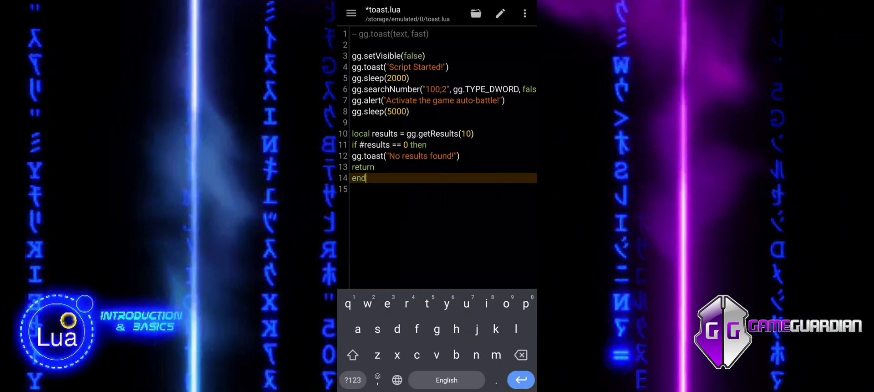
{"action": "type", "text": "for"}
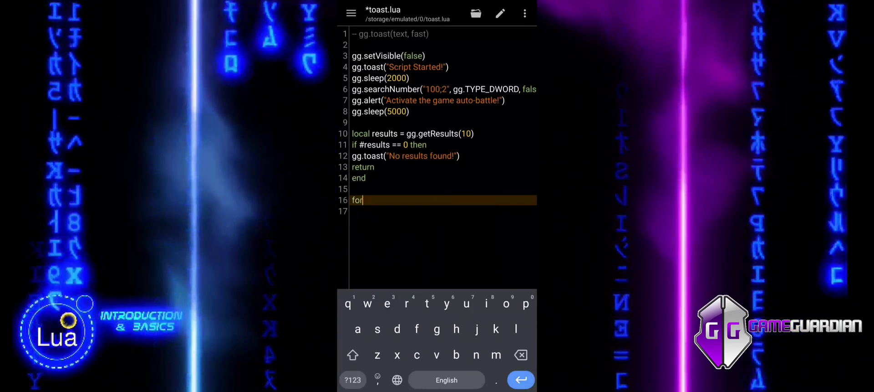
- Write for i, result in ipairs(results) do with an empty print() body and end
{"action": "type", "text": "i, result in"}
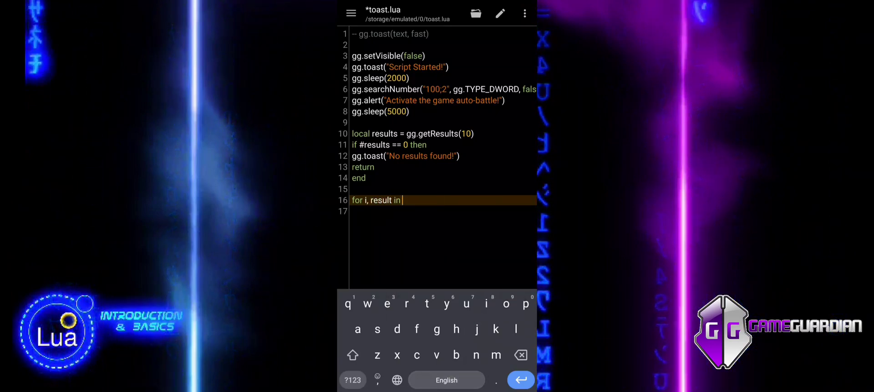
{"action": "type", "text": "ipair"}
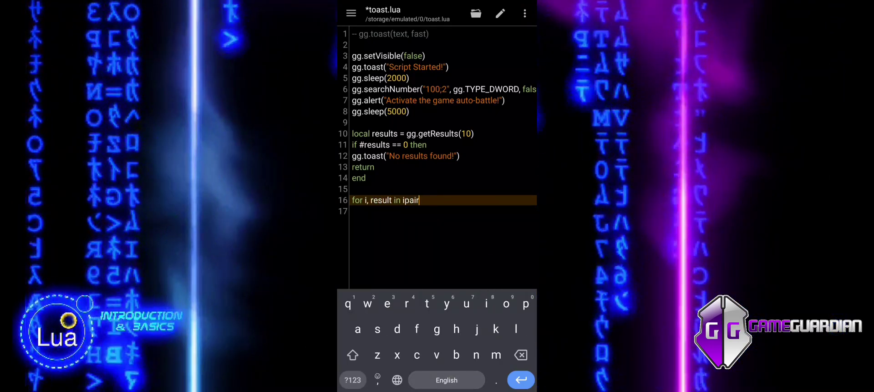
{"action": "type", "text": "s(results"}
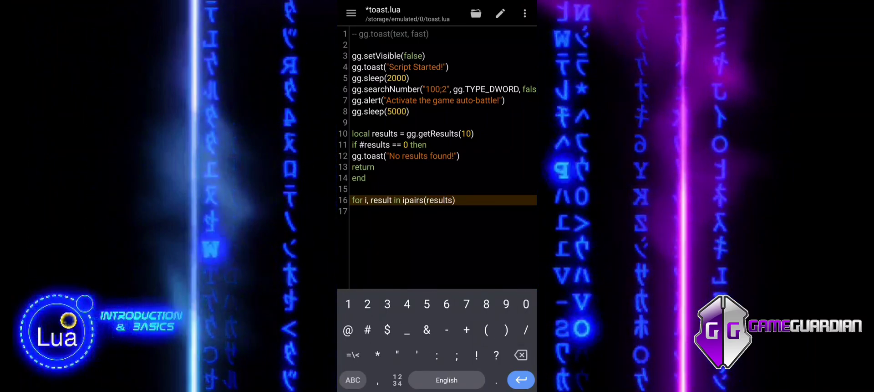
{"action": "type", "text": "do"}
{"action": "left_click", "coordinate": [443, 212]}
{"action": "type", "text": "print("}
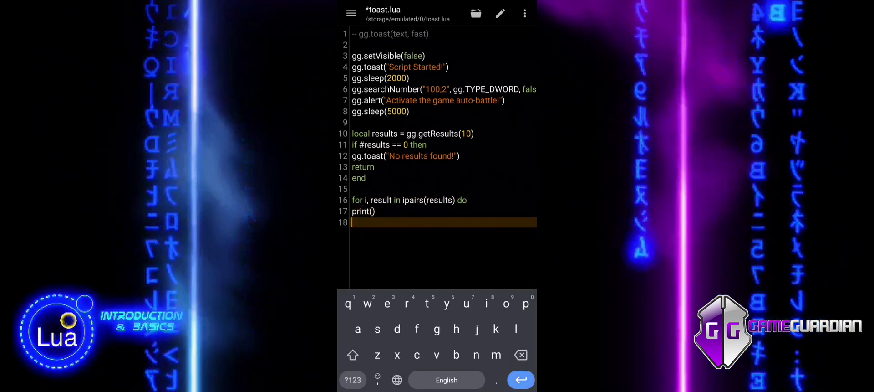
{"action": "type", "text": "end"}
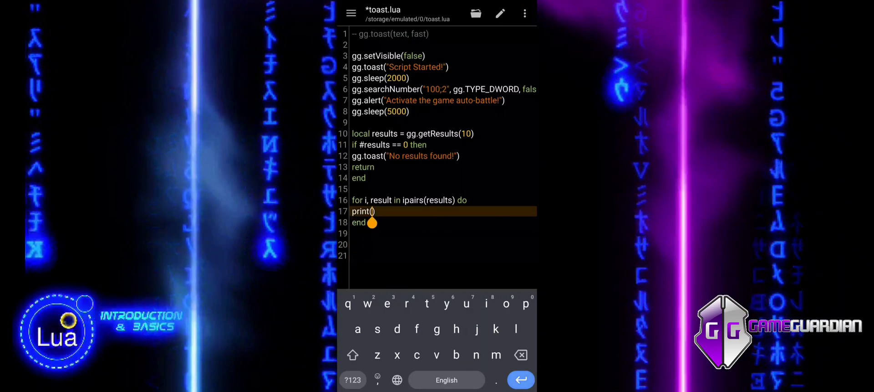
{"action": "left_click", "coordinate": [352, 380]}
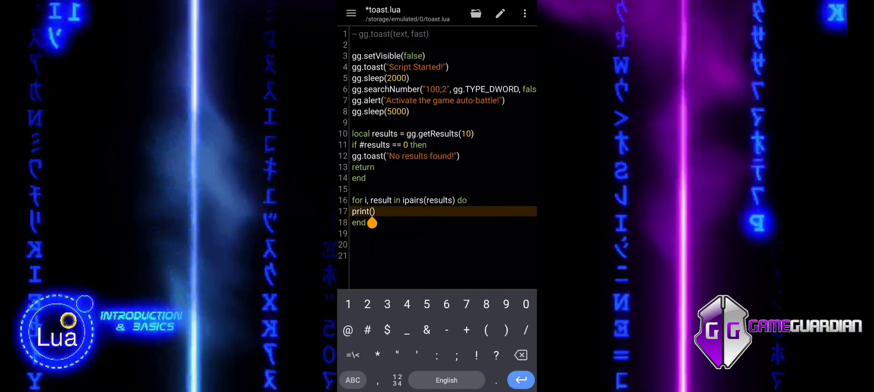
- Make print use string.format("Address: %X | Value: %d", …) with the result fields
{"action": "type", "text": "string.format(\""}
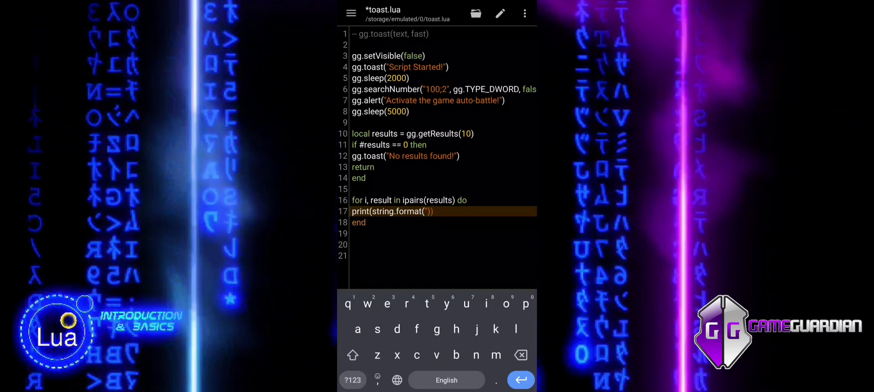
{"action": "type", "text": "Address"}
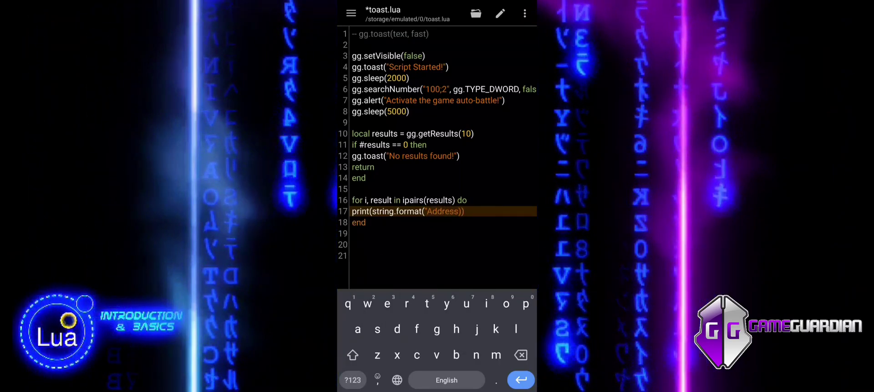
{"action": "type", "text": ": %X"}
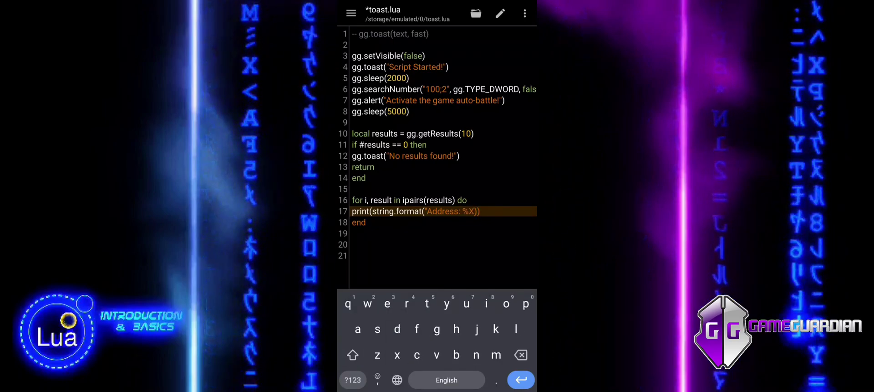
{"action": "left_click", "coordinate": [353, 364]}
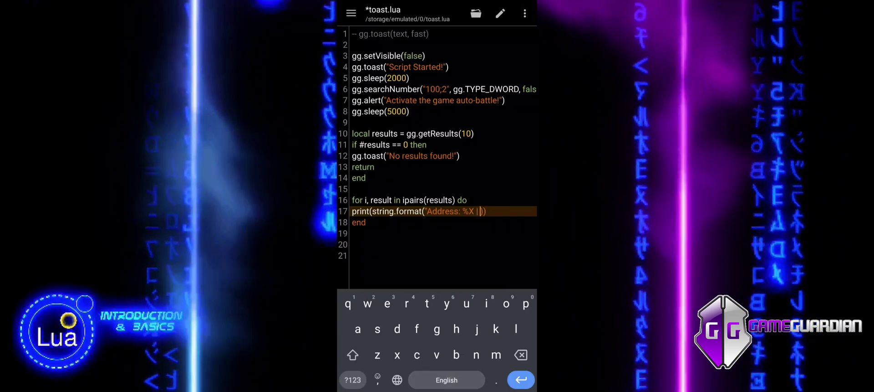
{"action": "type", "text": "Value))"}
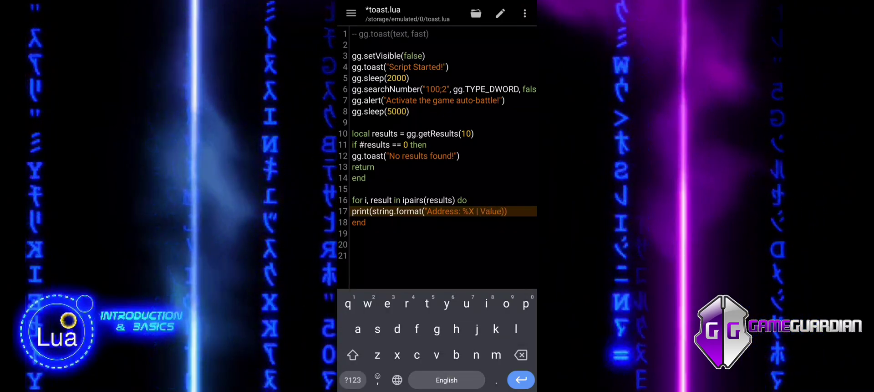
{"action": "left_click", "coordinate": [352, 379]}
{"action": "type", "text": ": %d"}
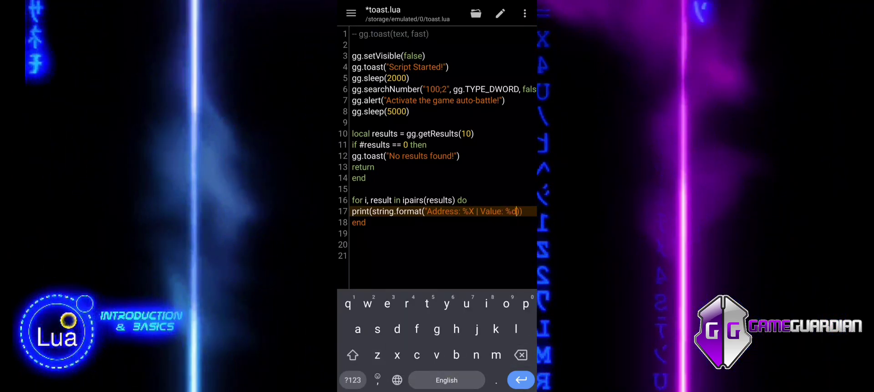
{"action": "left_click", "coordinate": [352, 379]}
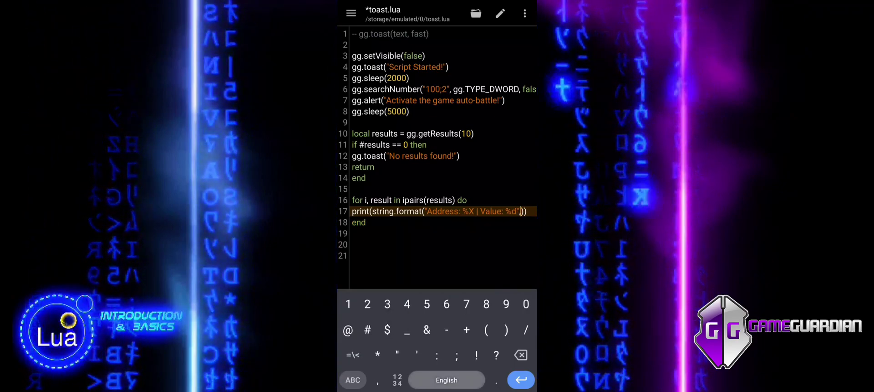
{"action": "left_click", "coordinate": [352, 379]}
{"action": "type", "text": ", resu"}
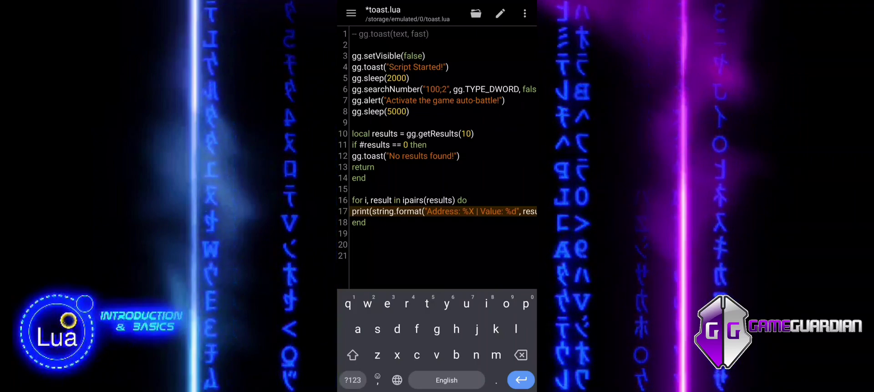
- Add gg.refineNumber("100", gg.TYPE_DWORD) after the loop and begin a results = line
{"action": "type", "text": "gg."}
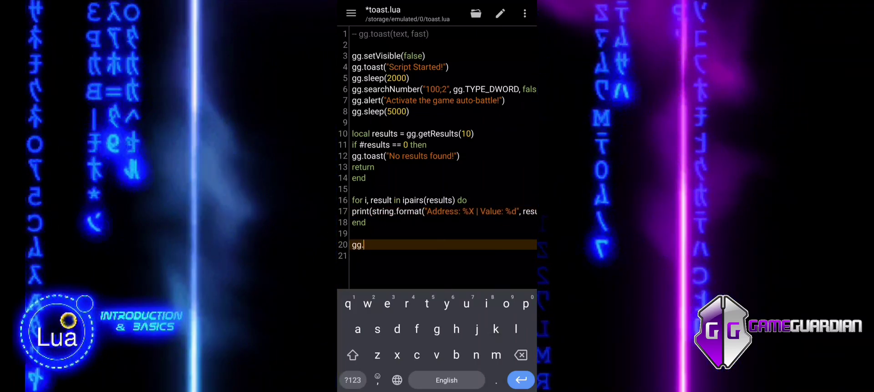
{"action": "type", "text": "refine"}
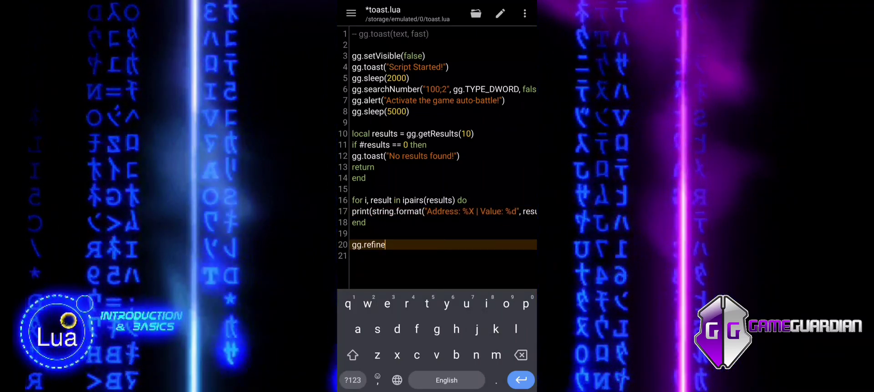
{"action": "type", "text": "Numbe"}
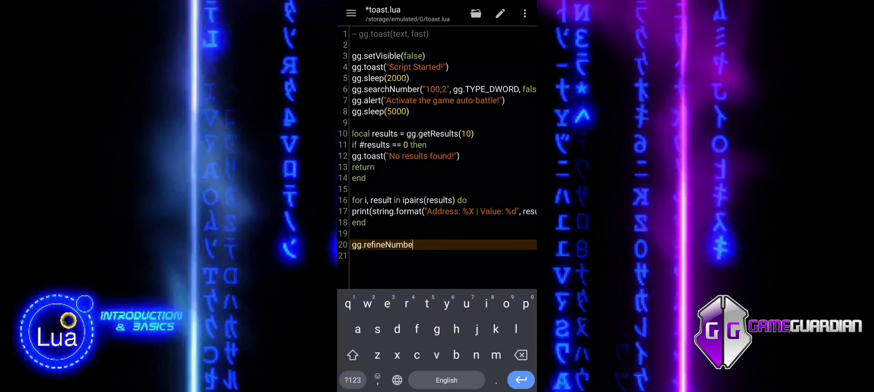
{"action": "type", "text": "r()"}
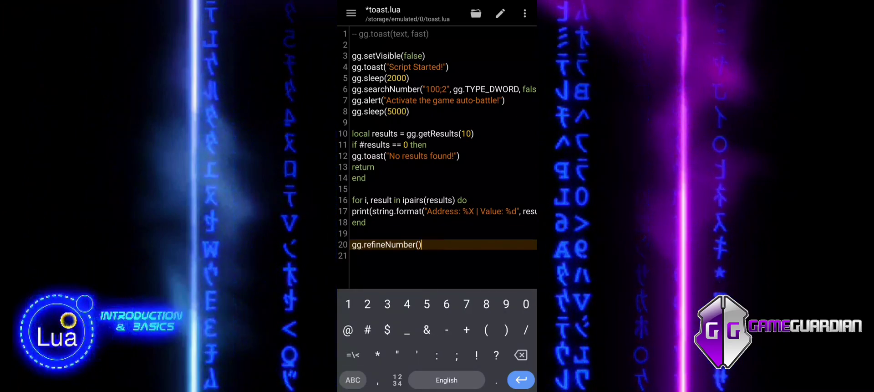
{"action": "type", "text": "\"100\", gg.TYPE_DWORD"}
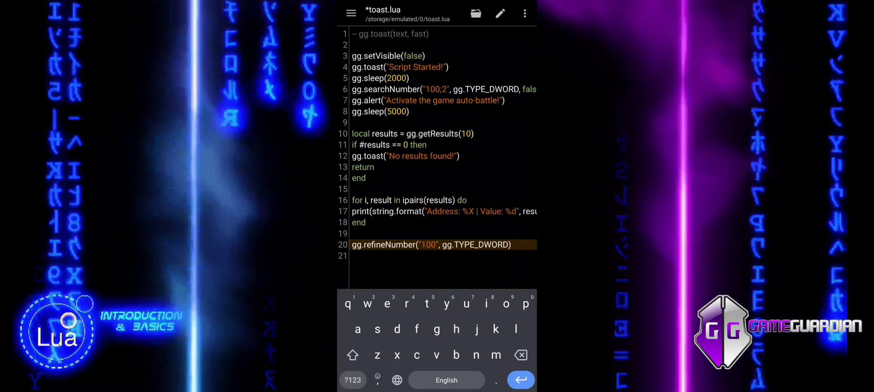
{"action": "key", "text": "enter"}
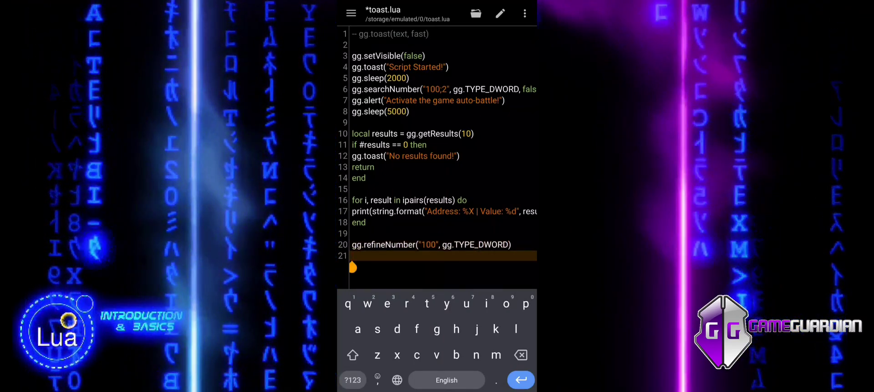
{"action": "type", "text": "RI"}
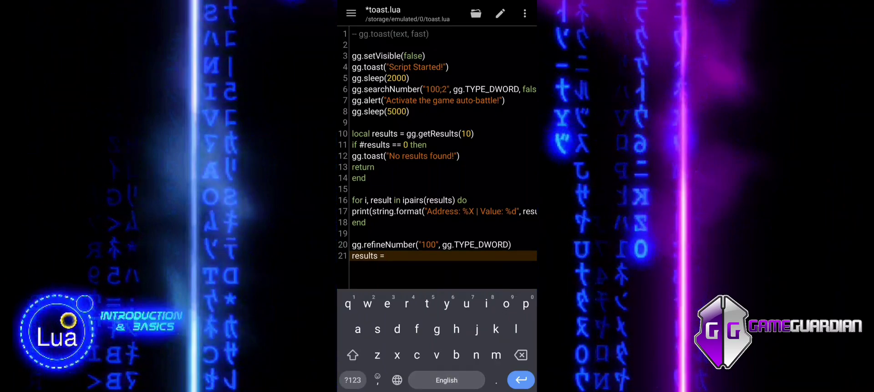
- Complete results = gg.getResults(10) and add if #results == 0 then
{"action": "type", "text": "gg.get"}
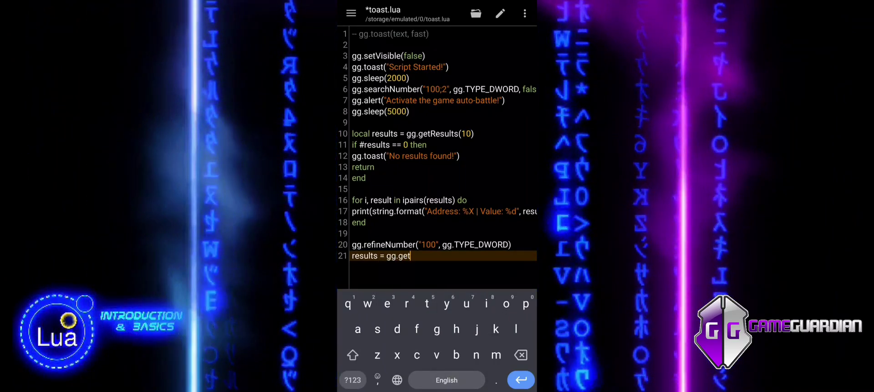
{"action": "type", "text": "Results(10"}
{"action": "type", "text": "if"}
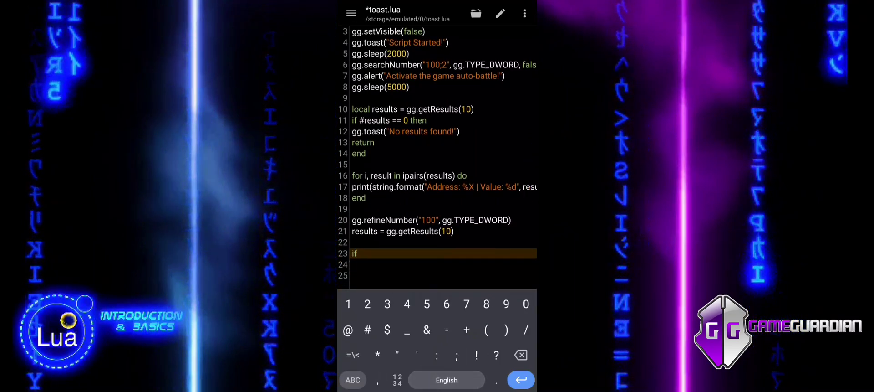
{"action": "type", "text": "#"}
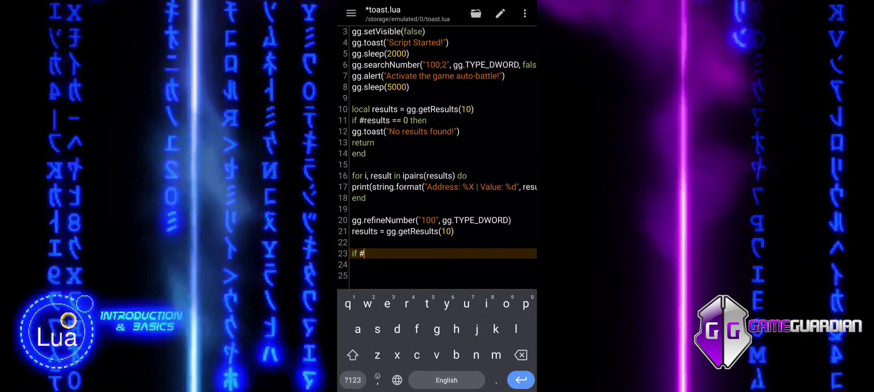
{"action": "type", "text": "results == 0"}
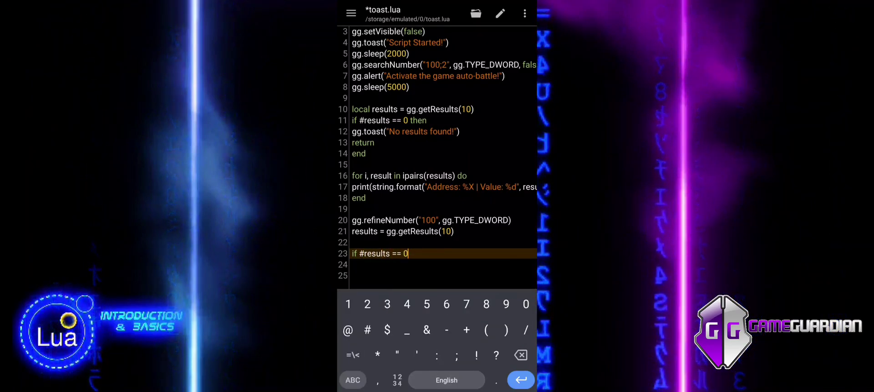
{"action": "type", "text": "then"}
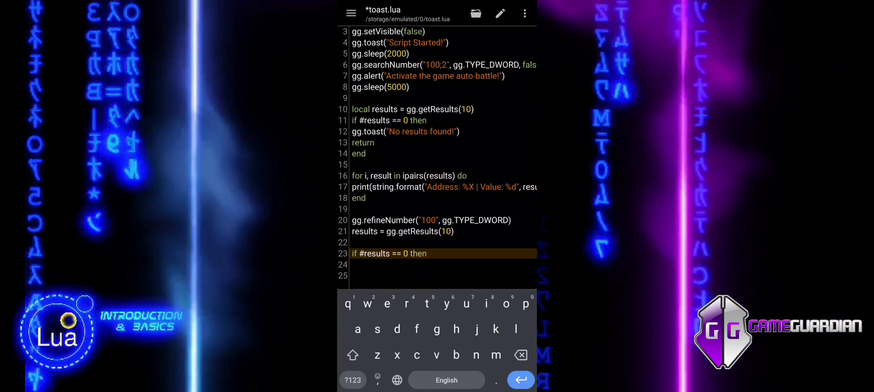
{"action": "key", "text": "Enter"}
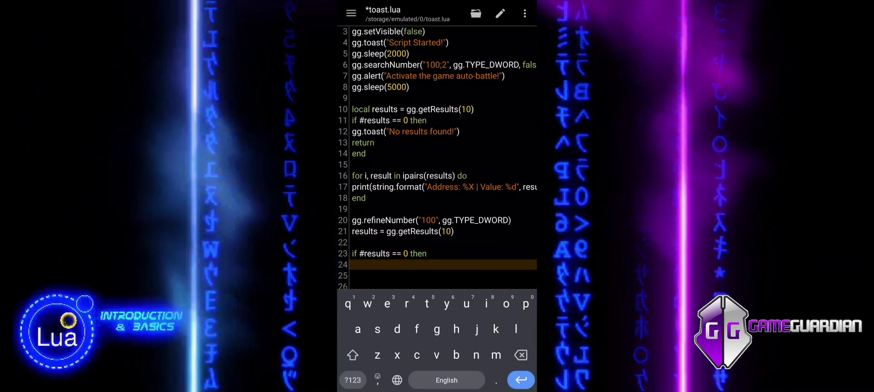
- Add gg.alert("No results found!") followed by return and end
{"action": "type", "text": "gg.alert("}
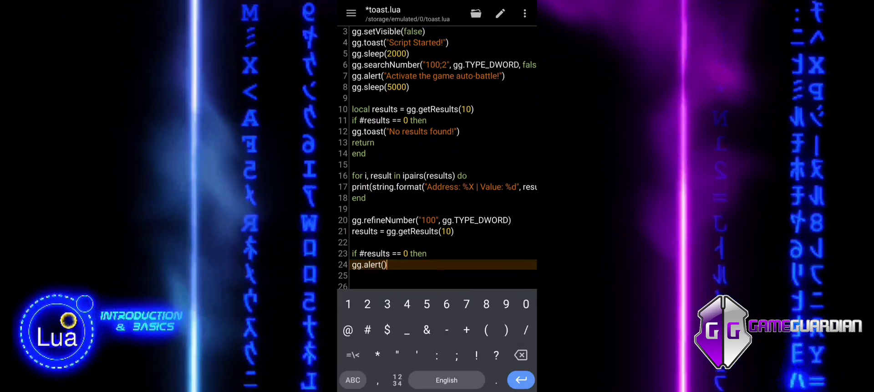
{"action": "type", "text": "\""}
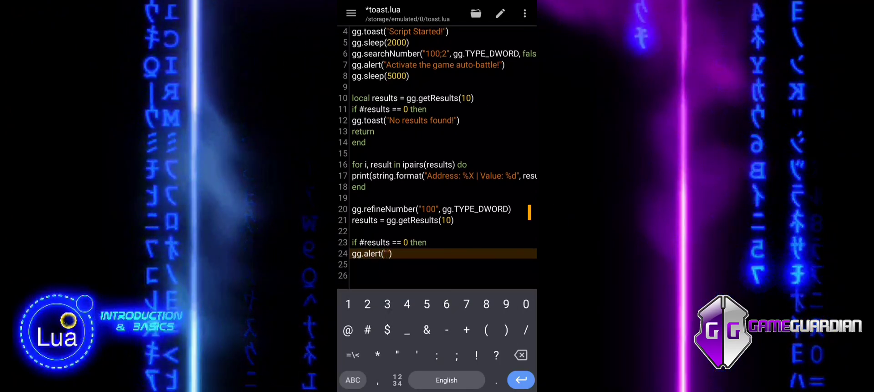
{"action": "left_click", "coordinate": [352, 379]}
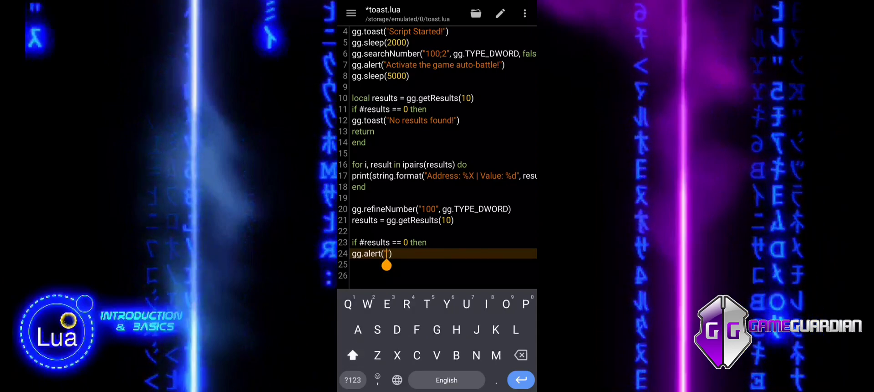
{"action": "type", "text": "No results found!"}
{"action": "left_click", "coordinate": [437, 264]}
{"action": "type", "text": "return"}
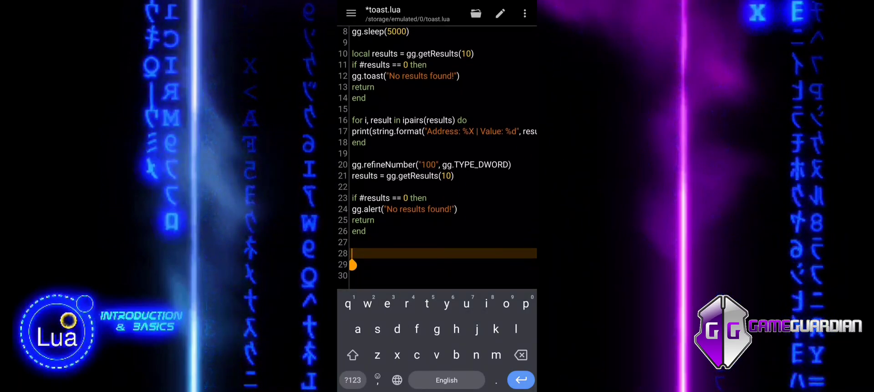
- Write a for-ipairs loop over results that sets each result.value to 200
{"action": "type", "text": "for i, res"}
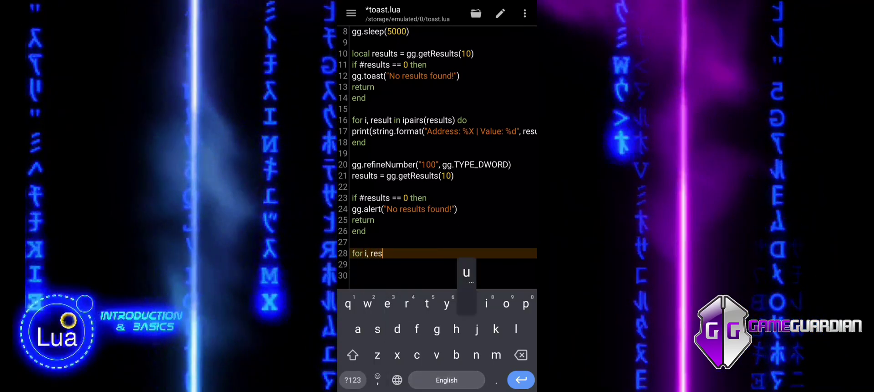
{"action": "type", "text": "ult in"}
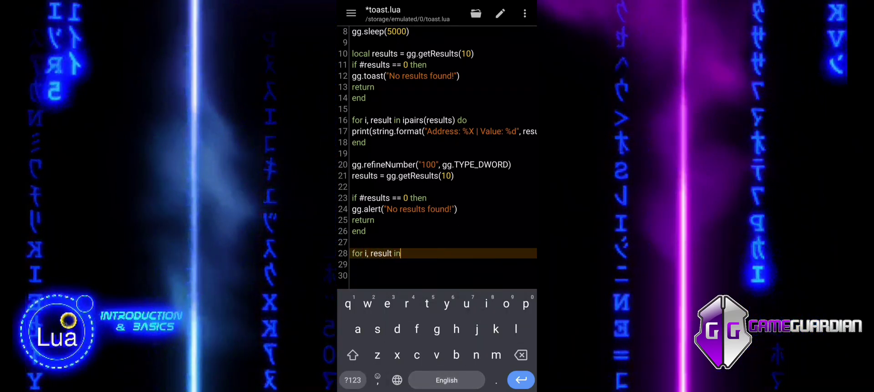
{"action": "type", "text": "ipaors"}
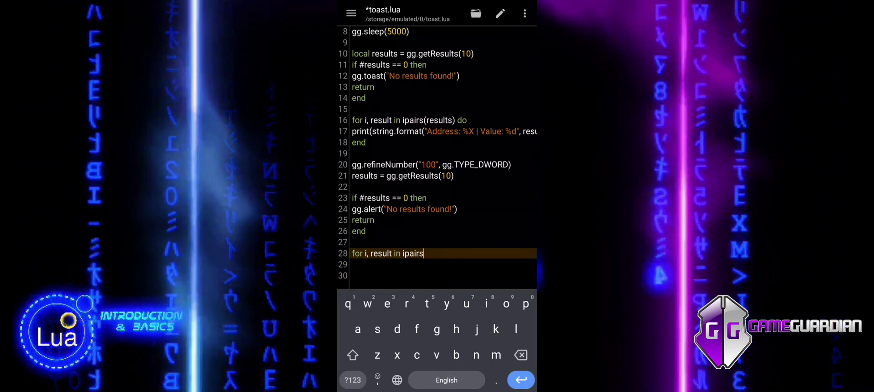
{"action": "type", "text": "(res"}
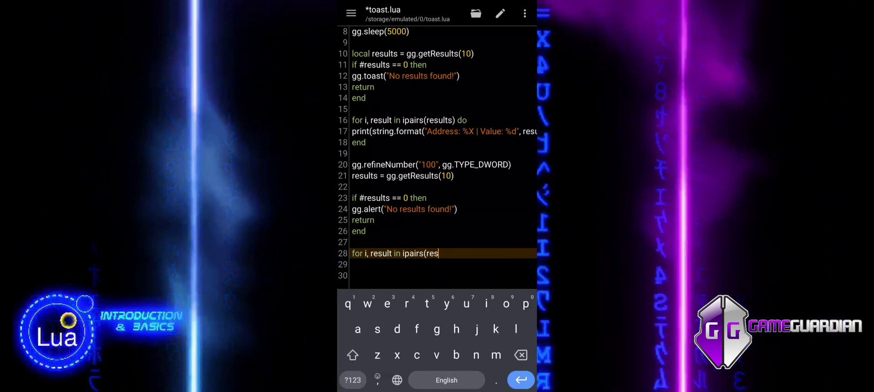
{"action": "type", "text": "ult"}
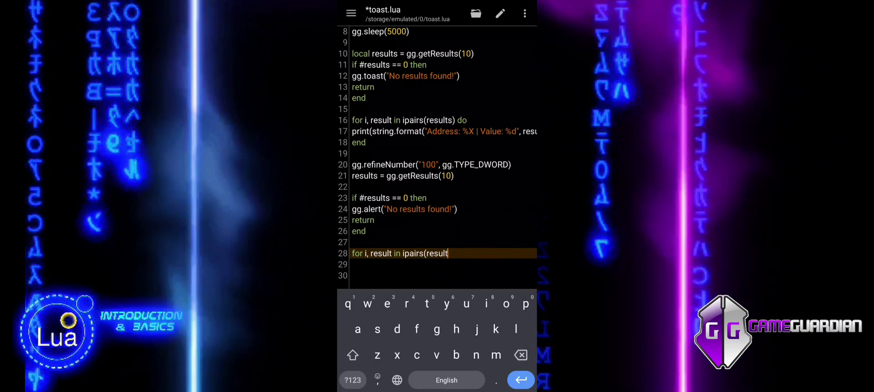
{"action": "type", "text": "s) do"}
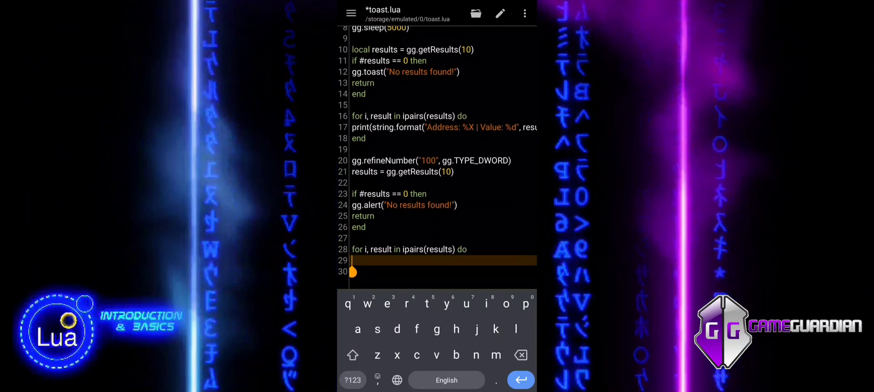
{"action": "type", "text": "result.value = 2"}
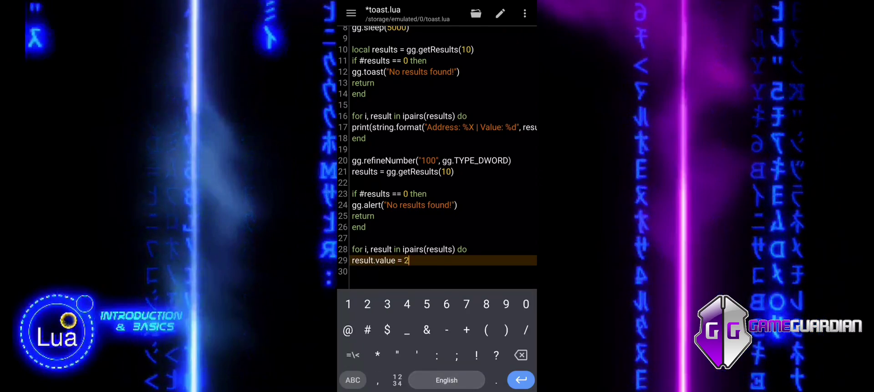
{"action": "type", "text": "00"}
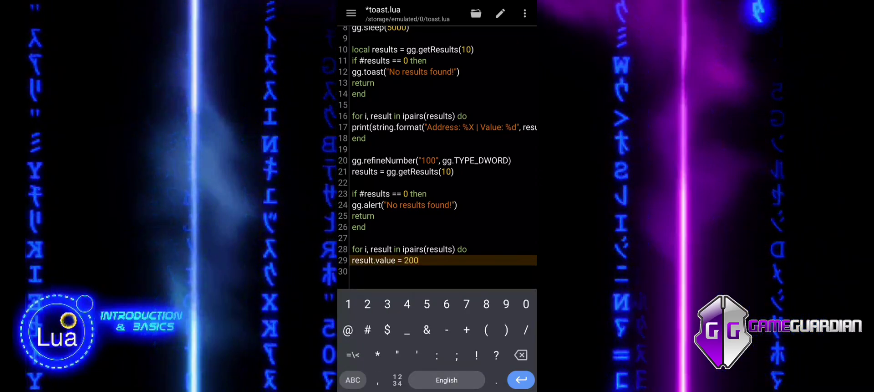
{"action": "type", "text": "end"}
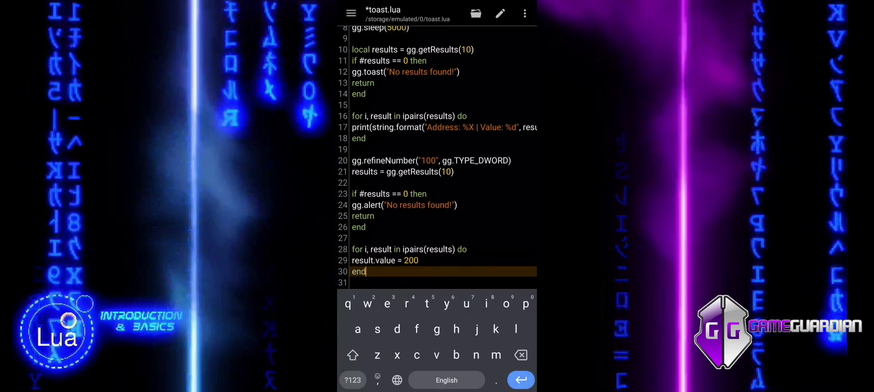
- Add gg.setValues(results) on a new line after the loop
{"action": "key", "text": "Enter"}
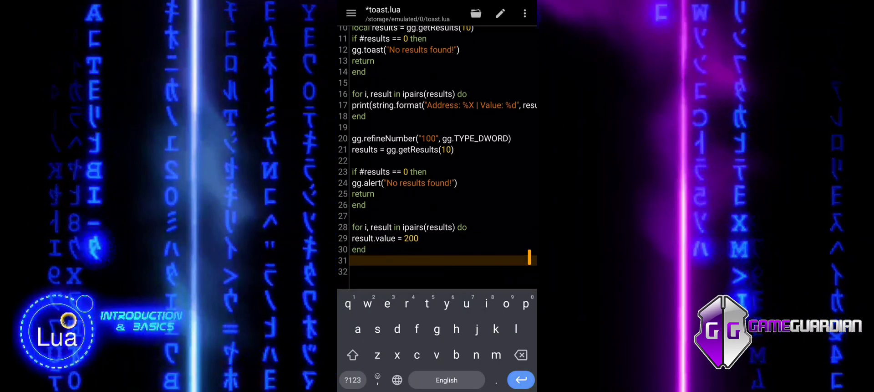
{"action": "type", "text": "gg."}
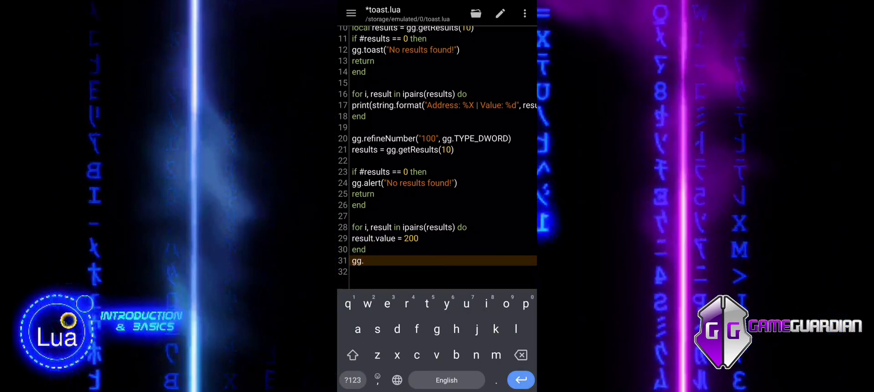
{"action": "type", "text": "setV"}
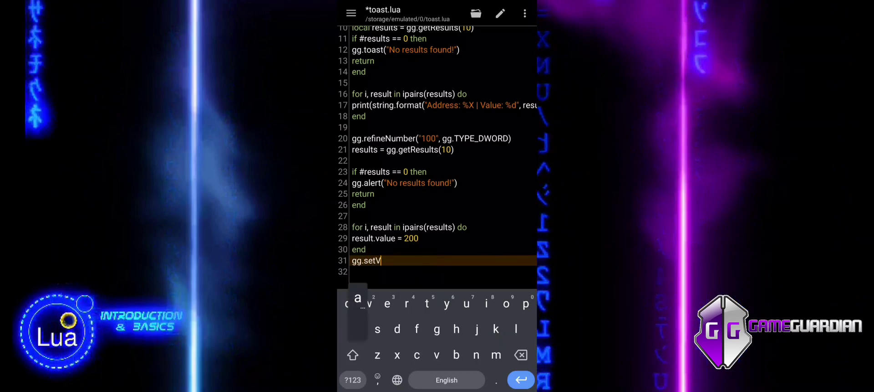
{"action": "type", "text": "alues"}
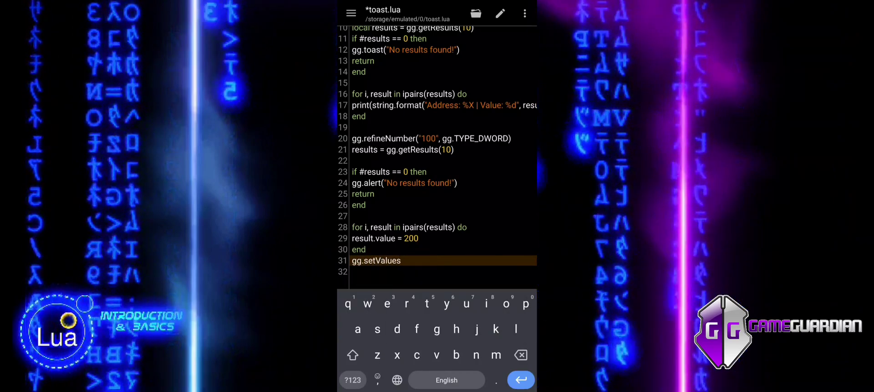
{"action": "type", "text": "()"}
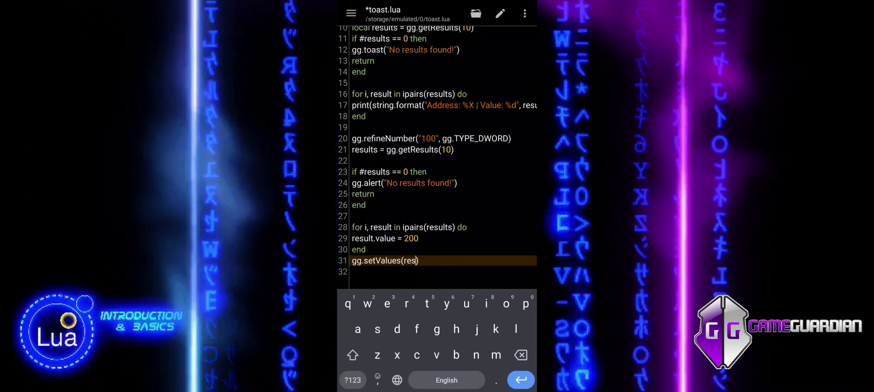
{"action": "type", "text": "ults"}
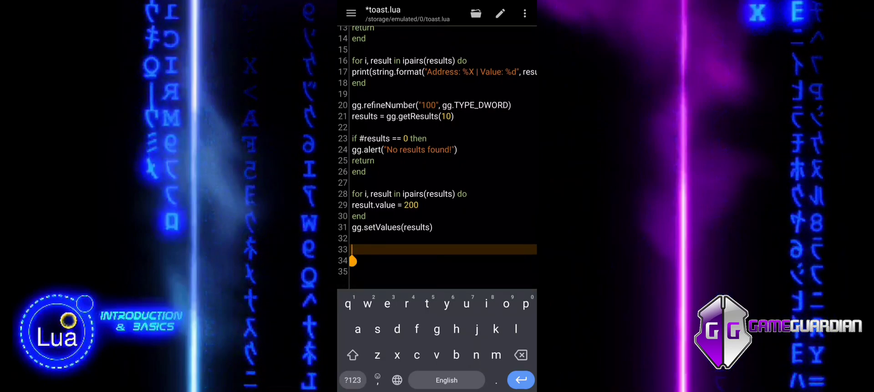
- Write a loop printing "Address: %X | New Value: %d" with each result's address and value
{"action": "type", "text": "for"}
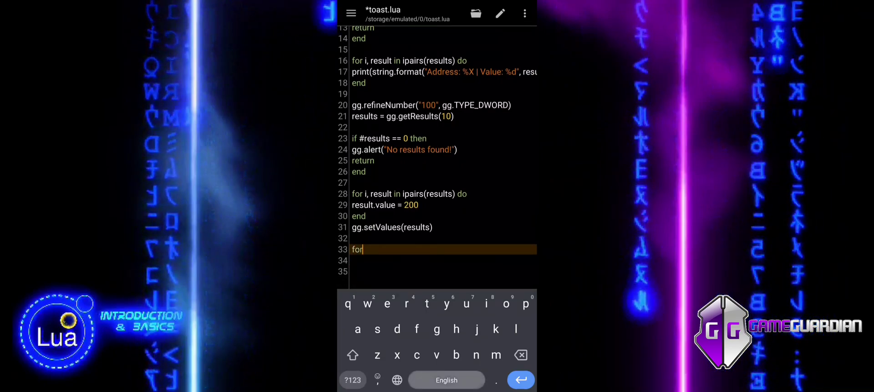
{"action": "type", "text": "i, result"}
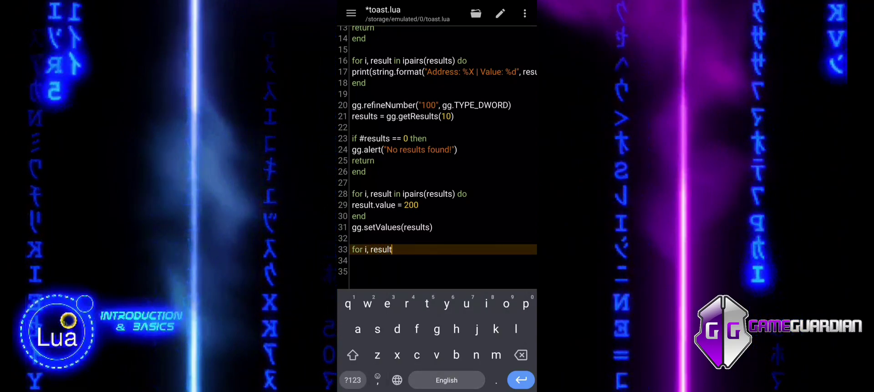
{"action": "type", "text": "in ipai"}
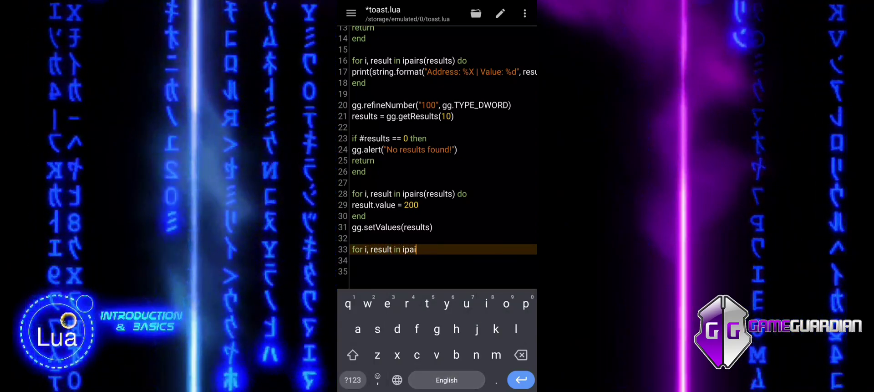
{"action": "type", "text": "rs("}
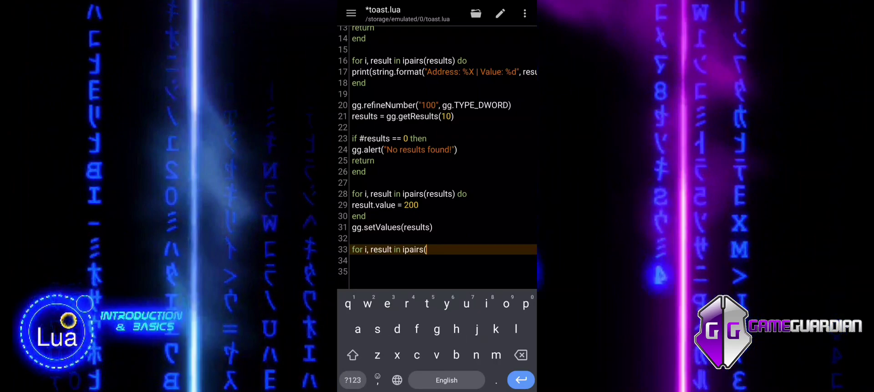
{"action": "type", "text": "resukts) do"}
{"action": "left_click", "coordinate": [443, 260]}
{"action": "type", "text": "print()"}
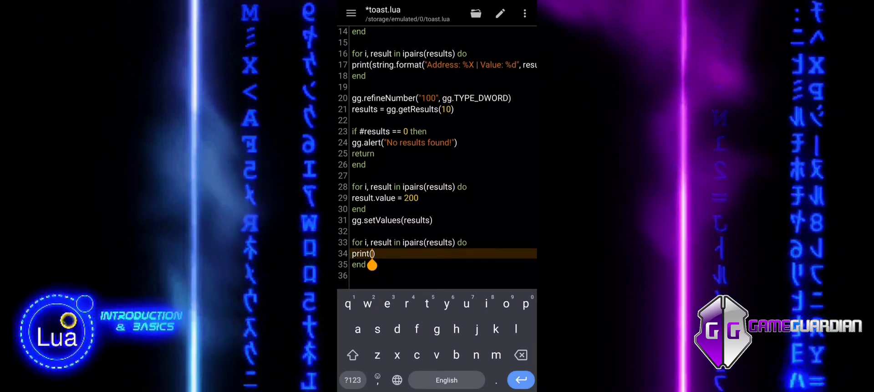
{"action": "left_click", "coordinate": [352, 380]}
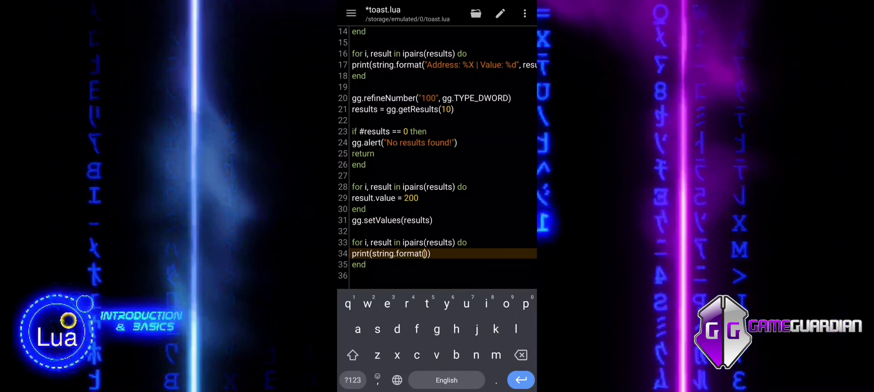
{"action": "left_click", "coordinate": [352, 379]}
{"action": "type", "text": "\"Address\""}
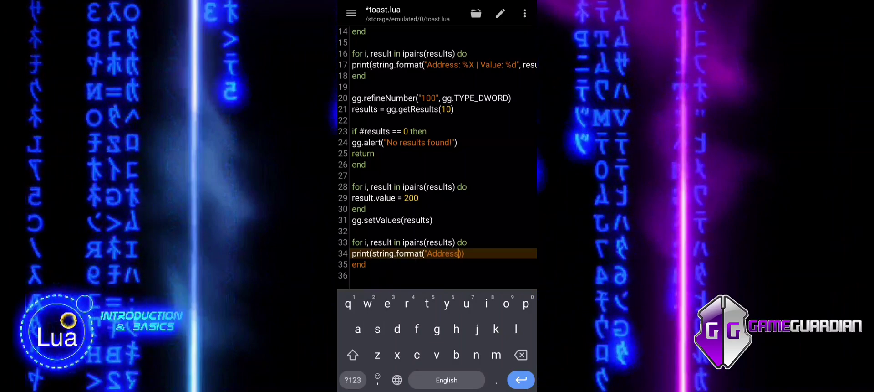
{"action": "left_click", "coordinate": [353, 379]}
{"action": "type", "text": ": %"}
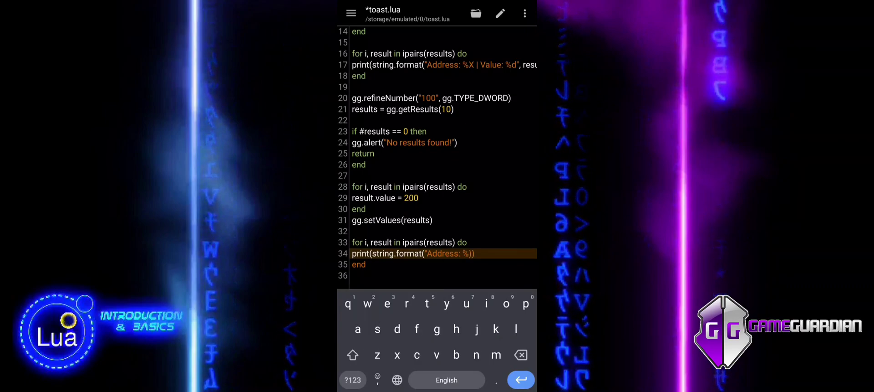
{"action": "type", "text": "X | New"}
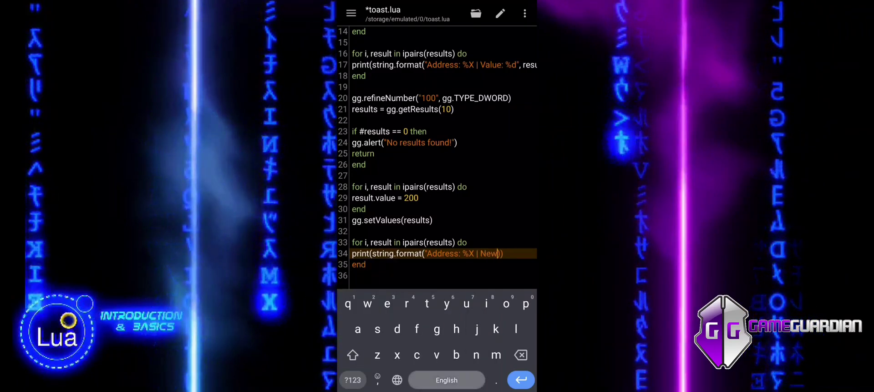
{"action": "type", "text": "Value:"}
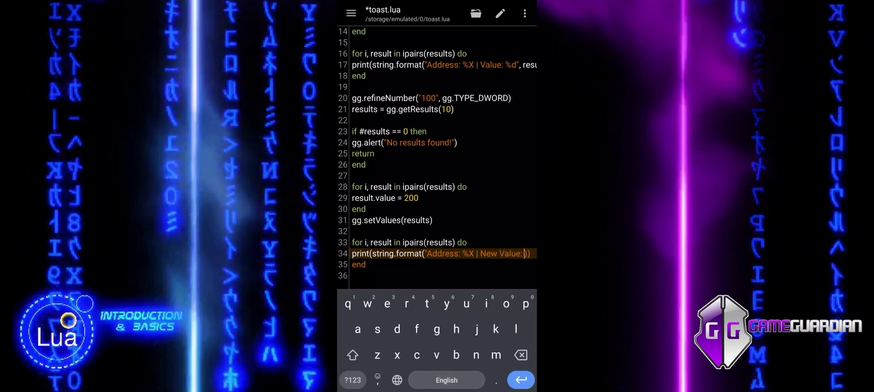
{"action": "type", "text": "%d\","}
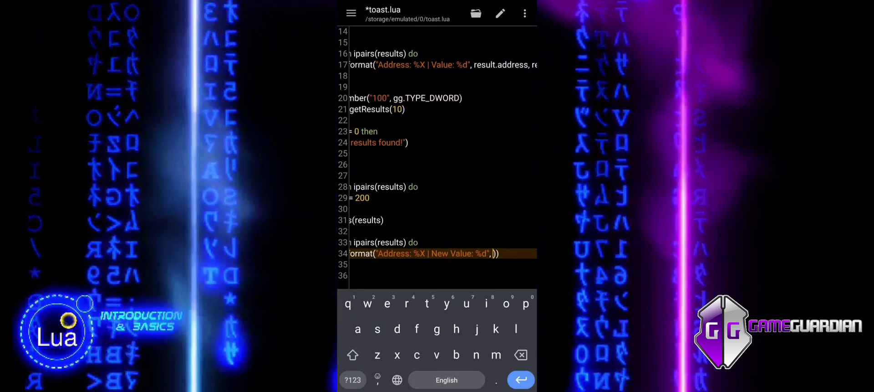
{"action": "type", "text": "result"}
{"action": "left_click", "coordinate": [437, 263]}
{"action": "type", "text": "end"}
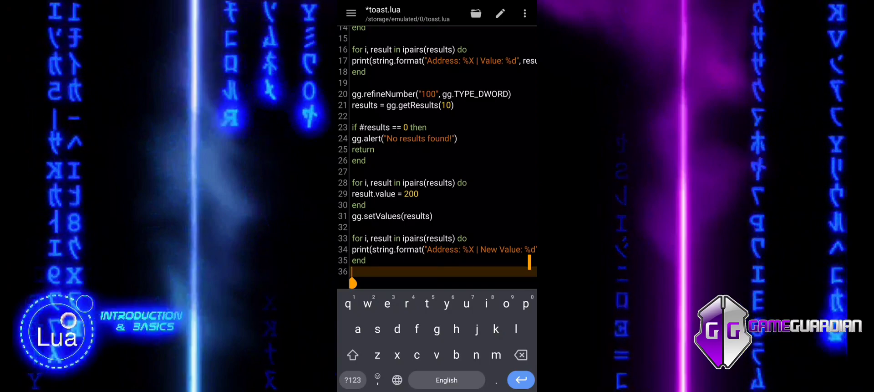
- Add gg.clearResults() and gg.sleep(2000) on new lines after the loop
{"action": "key", "text": "enter"}
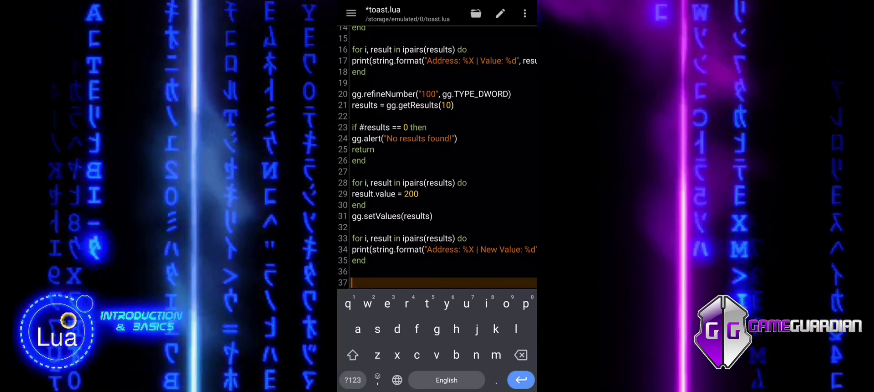
{"action": "type", "text": "gg"}
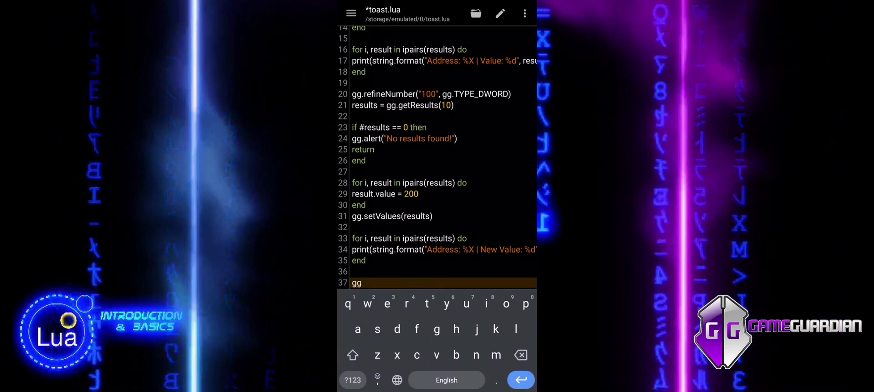
{"action": "type", "text": ".clearResults("}
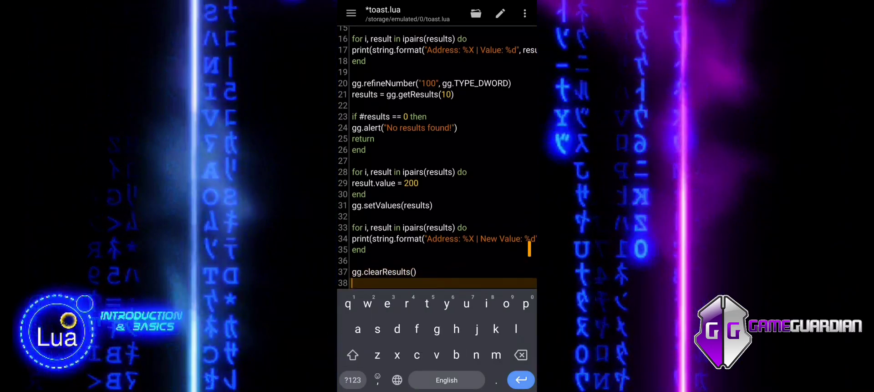
{"action": "type", "text": "gg."}
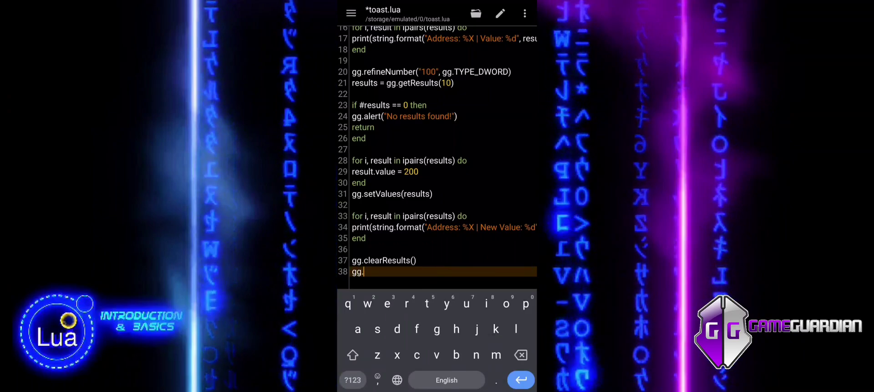
{"action": "type", "text": "sleep"}
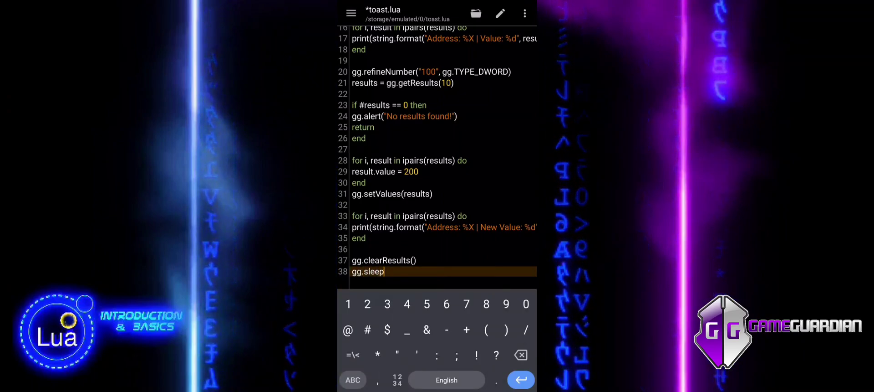
{"action": "type", "text": "(2000)"}
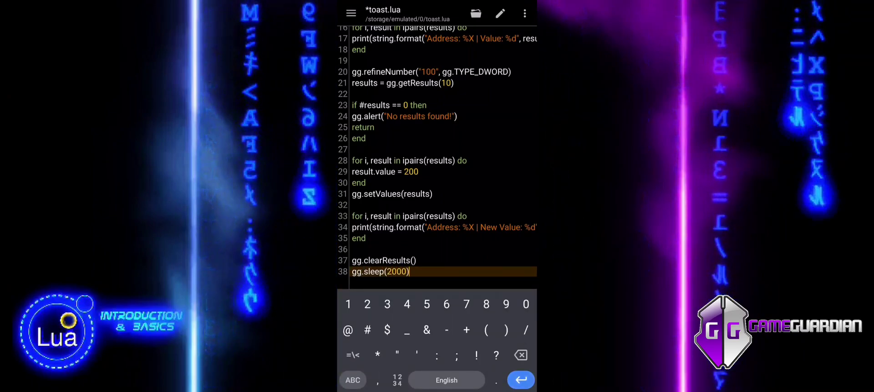
- Add gg.toast("Process Completed.", true) as the final line
{"action": "key", "text": "enter"}
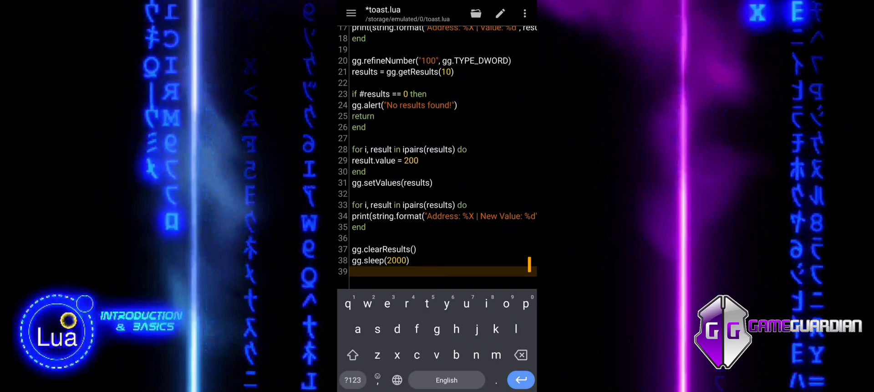
{"action": "type", "text": "gg.toast("}
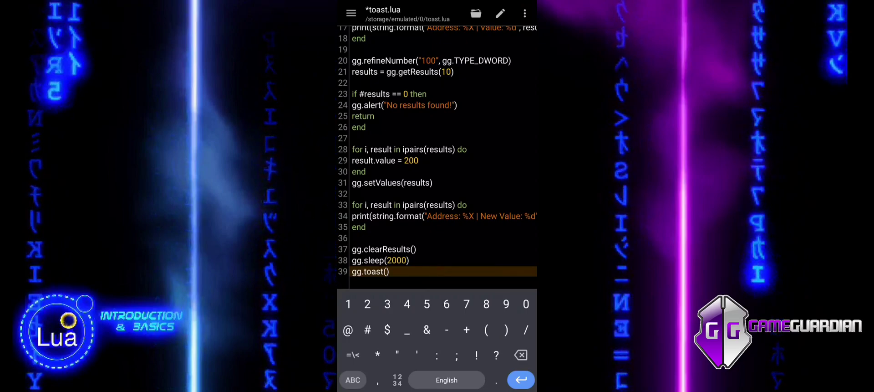
{"action": "left_click", "coordinate": [383, 271]}
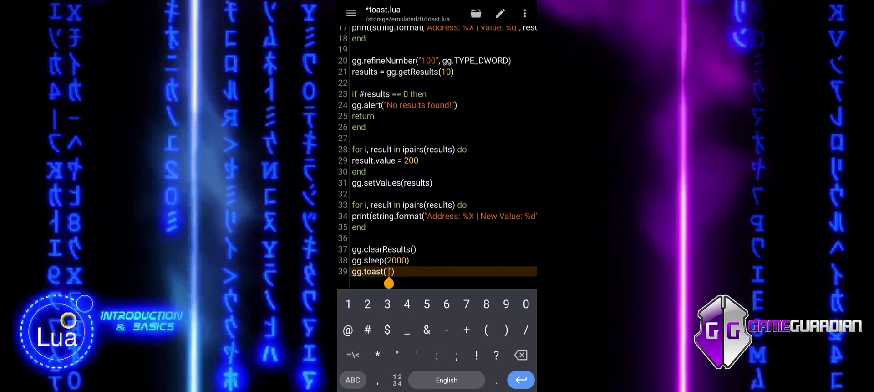
{"action": "type", "text": "Pi"}
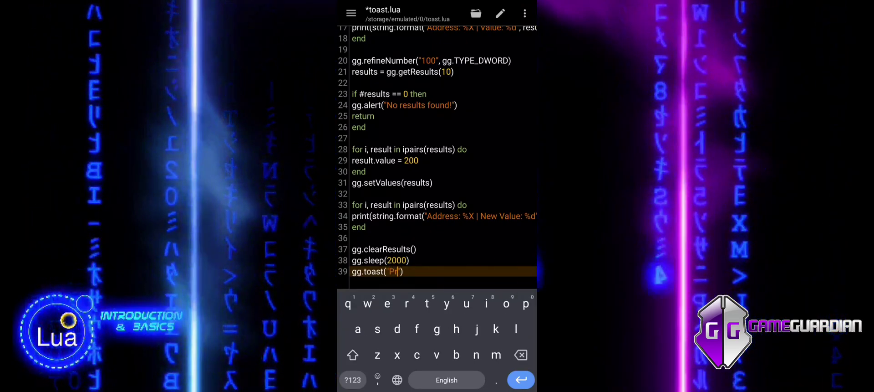
{"action": "type", "text": "ocess"}
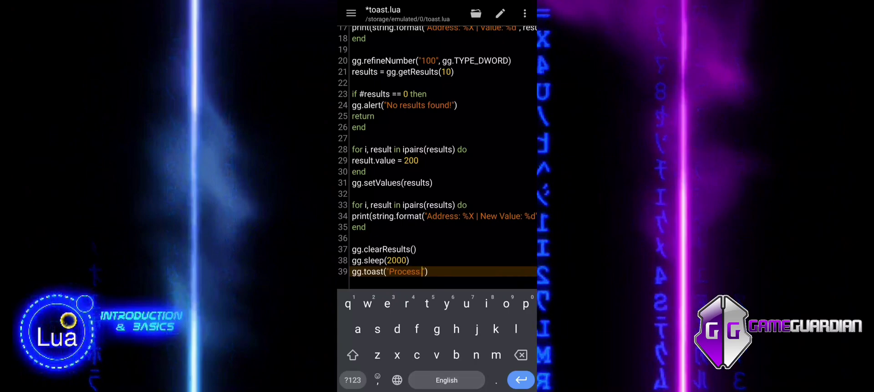
{"action": "type", "text": "Completed"}
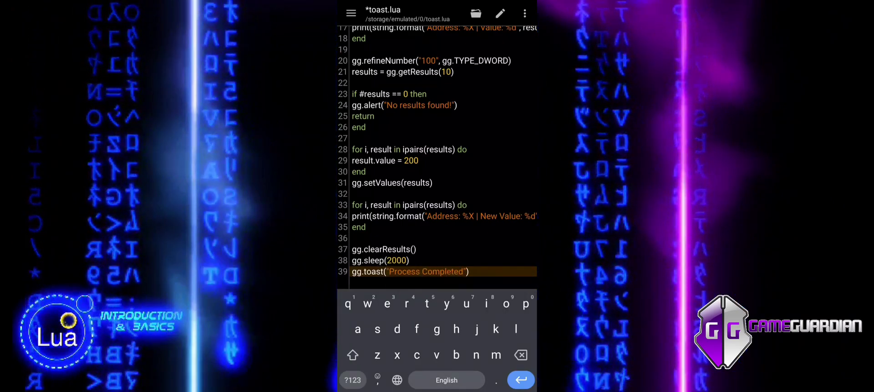
{"action": "left_click", "coordinate": [457, 271]}
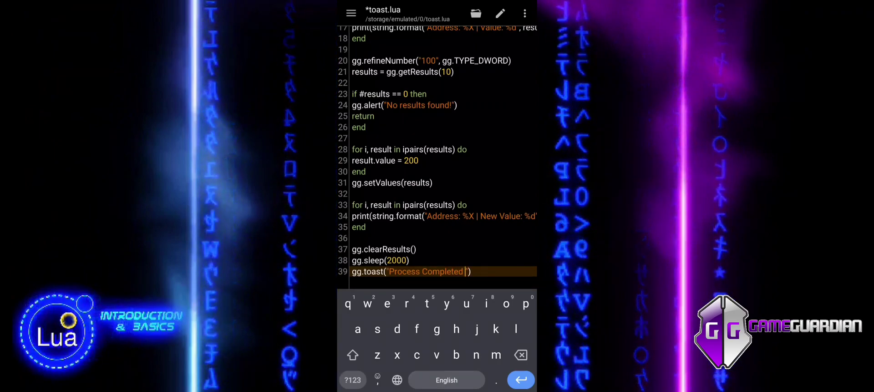
{"action": "type", "text": "."}
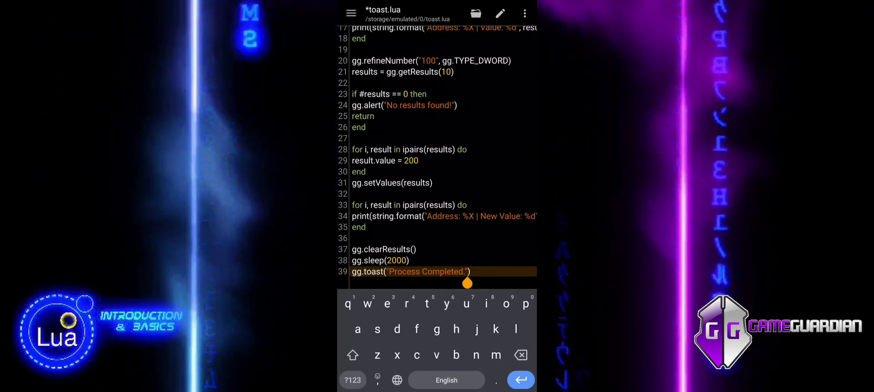
{"action": "type", "text": ", true"}
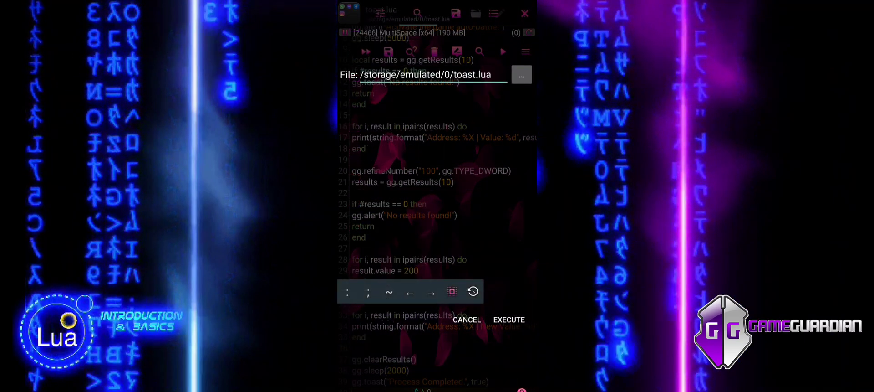
- Execute toast.lua, dismiss the alert, and copy the output listing new values of 200
{"action": "left_click", "coordinate": [509, 319]}
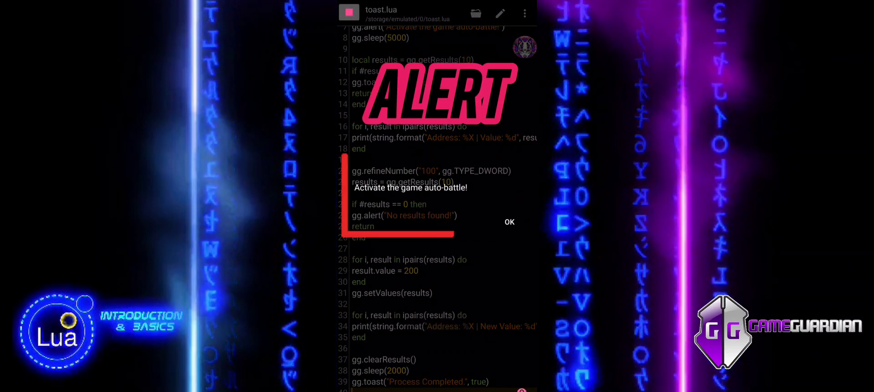
{"action": "left_click", "coordinate": [508, 221]}
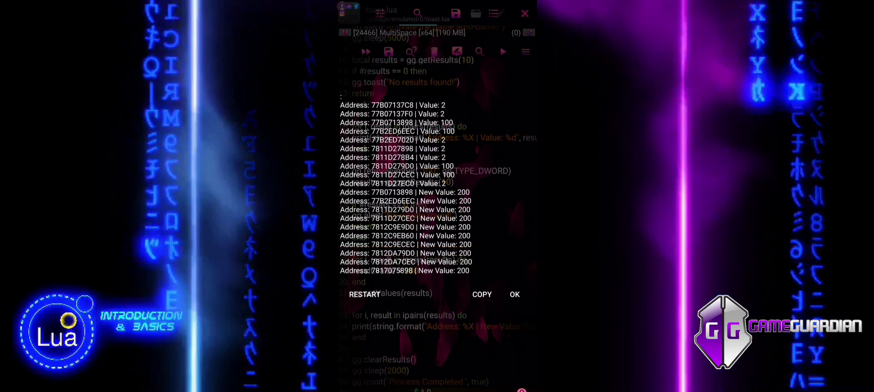
{"action": "left_click", "coordinate": [481, 294]}
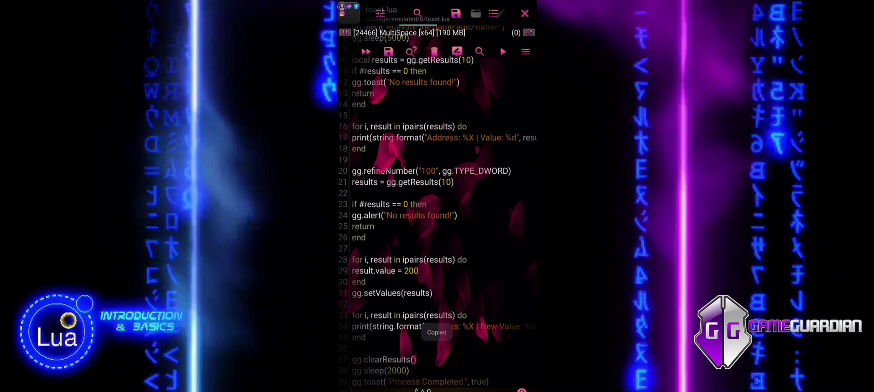